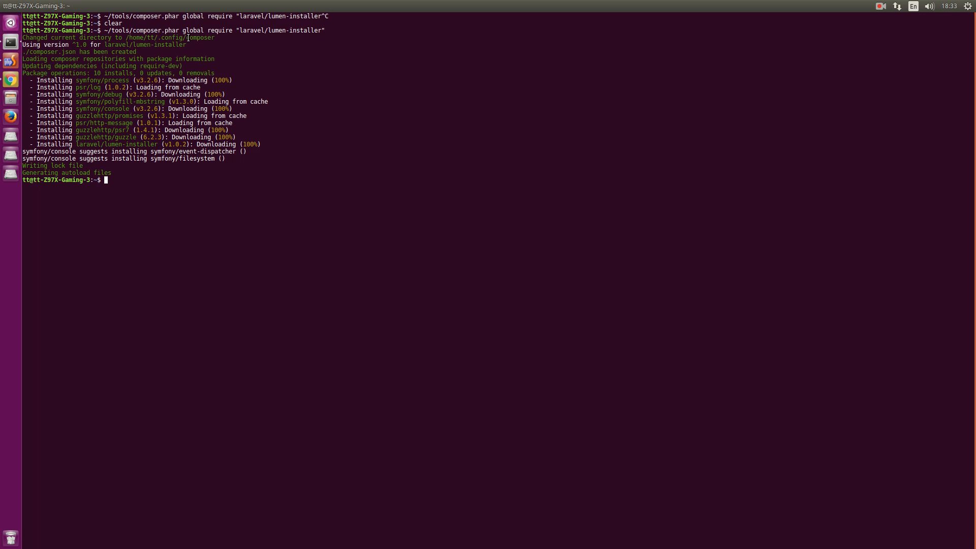
mouse_move(275, 208)
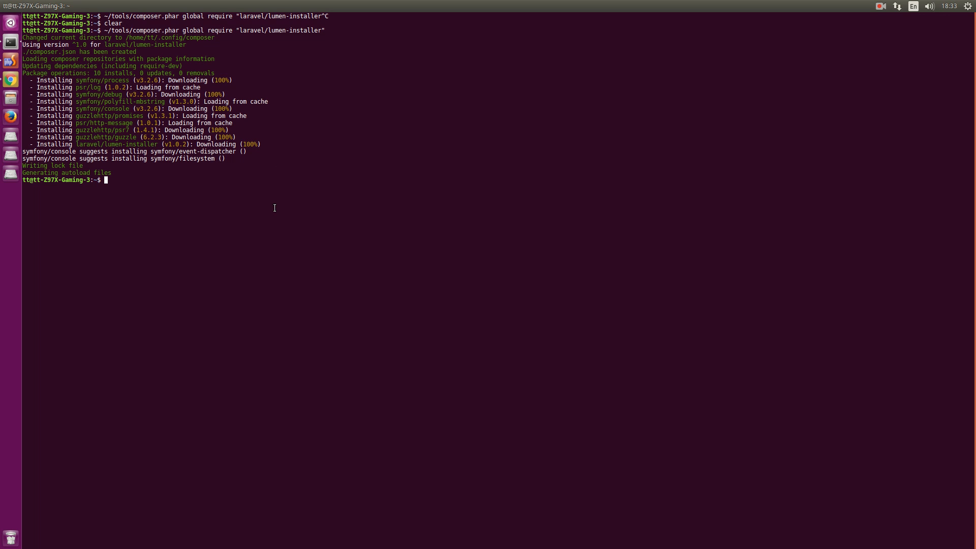
mouse_move(271, 233)
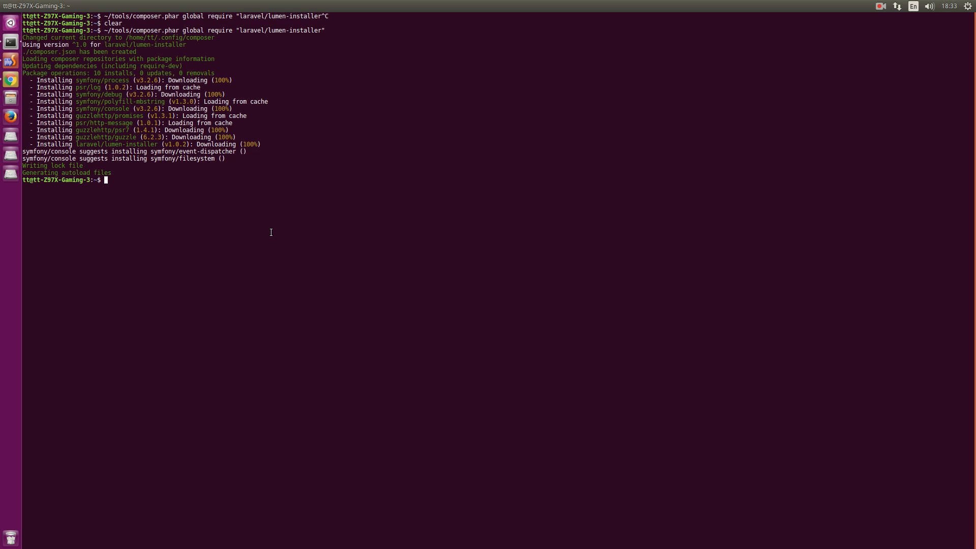
Abandon the recalled Composer install, type a stray ~/.compiz path, and clear the terminal.
type("cd ~/.")
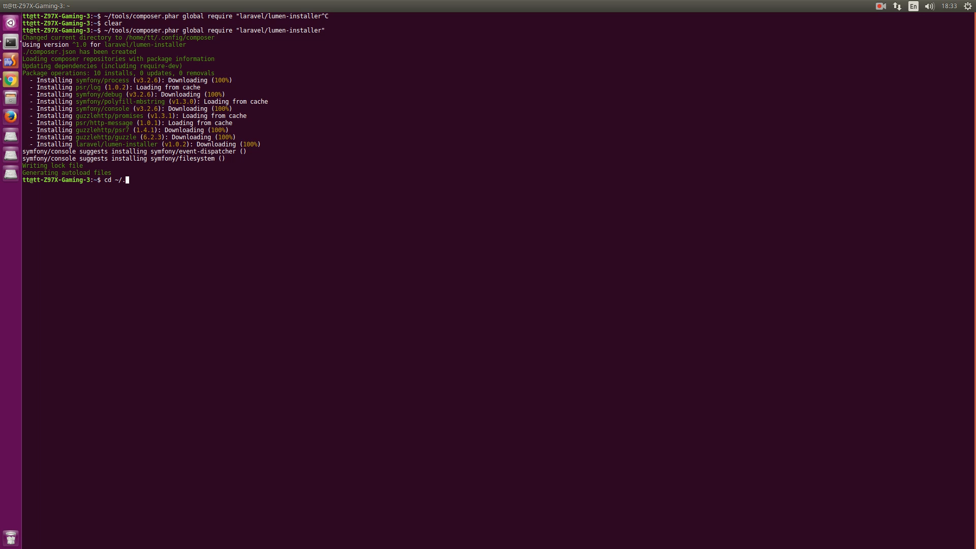
type("compiz/session")
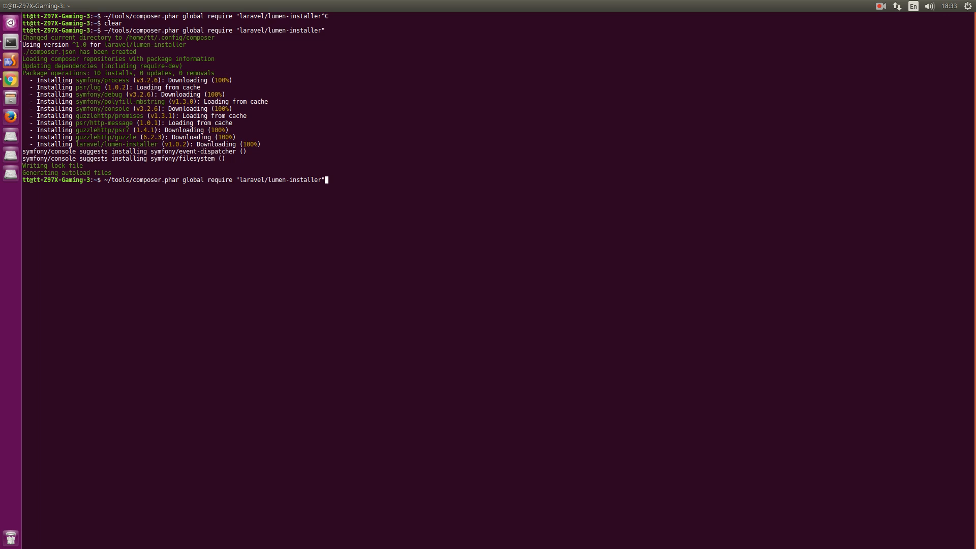
key("ctrl+c")
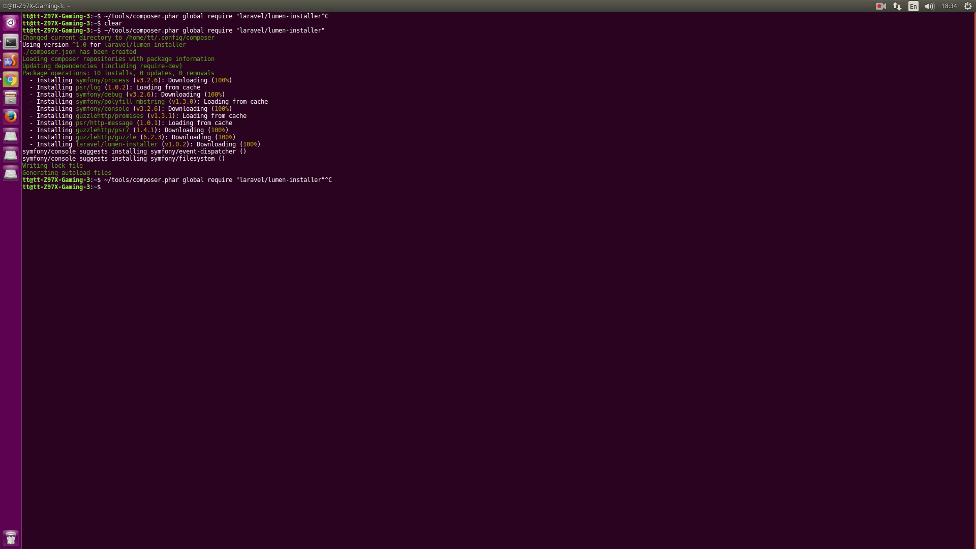
type("~/.compiz/")
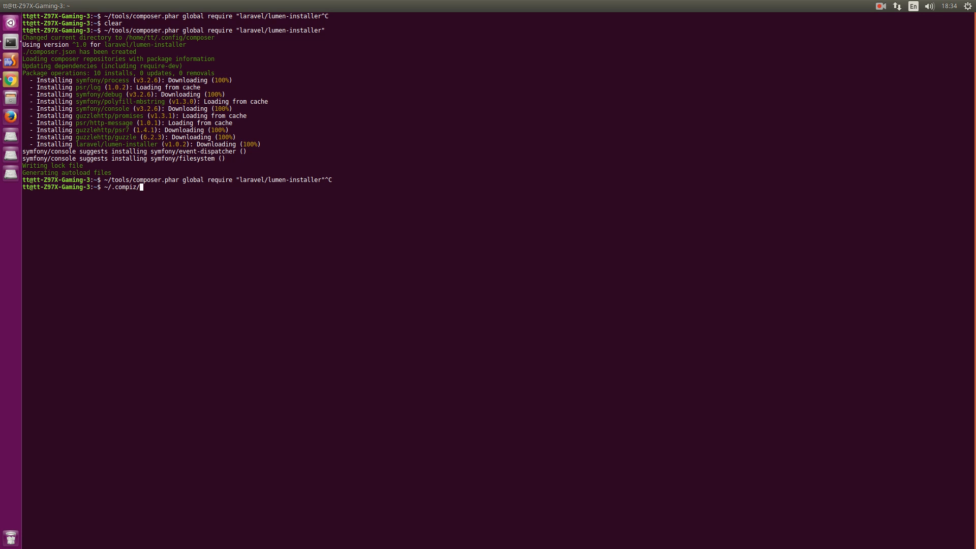
key("ctrl+u")
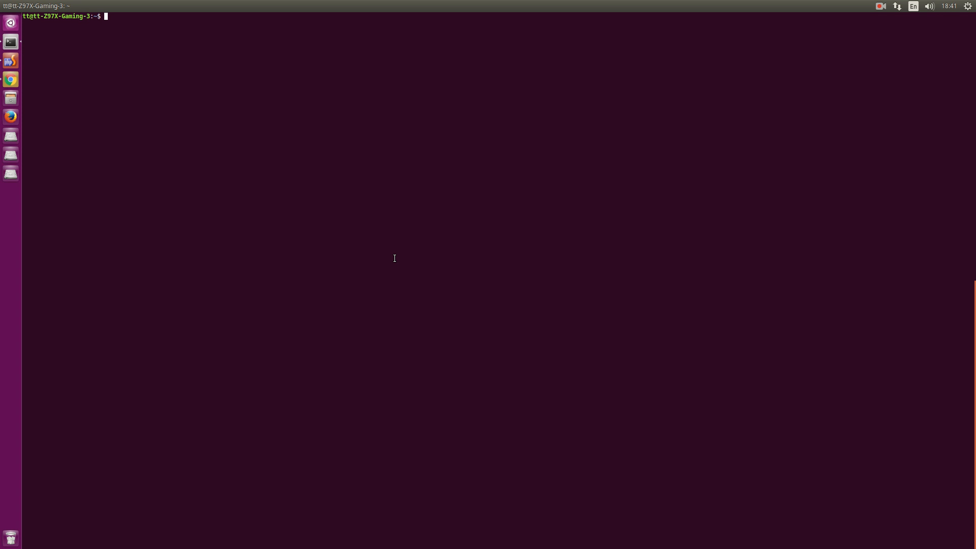
Run lumne and then lumen, confirming both report command not found.
type("lumne")
type("lumen")
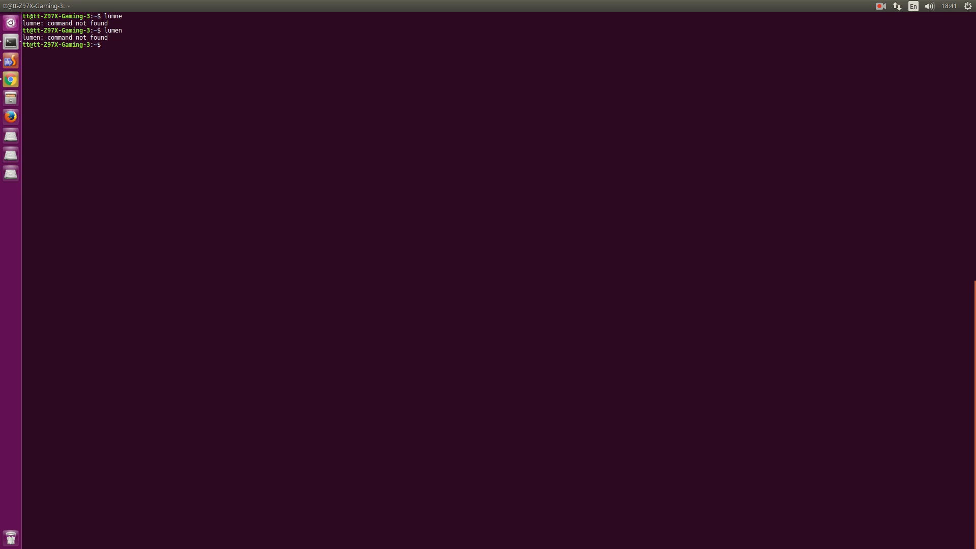
type("cd")
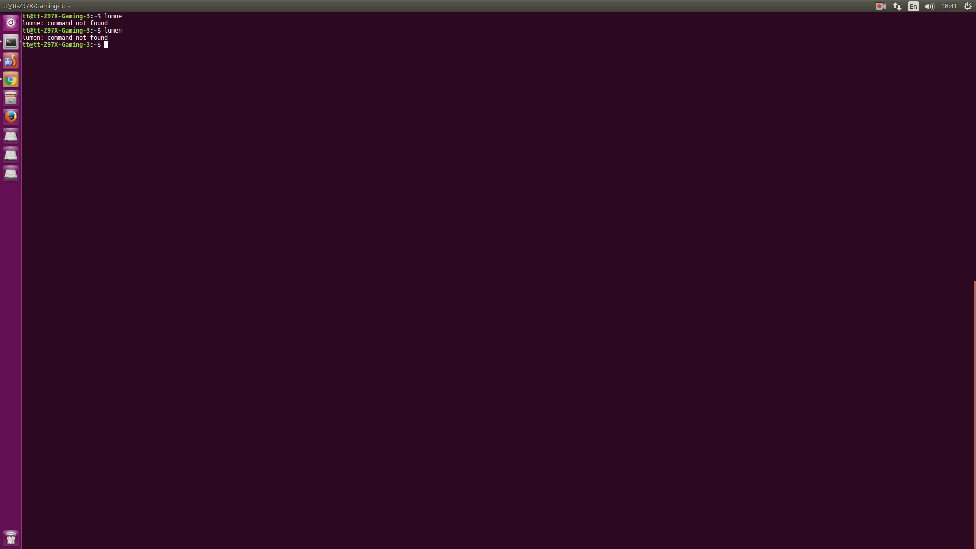
Retype composer.phar global require "laravel/lumen-installer" without running it.
type("~/t")
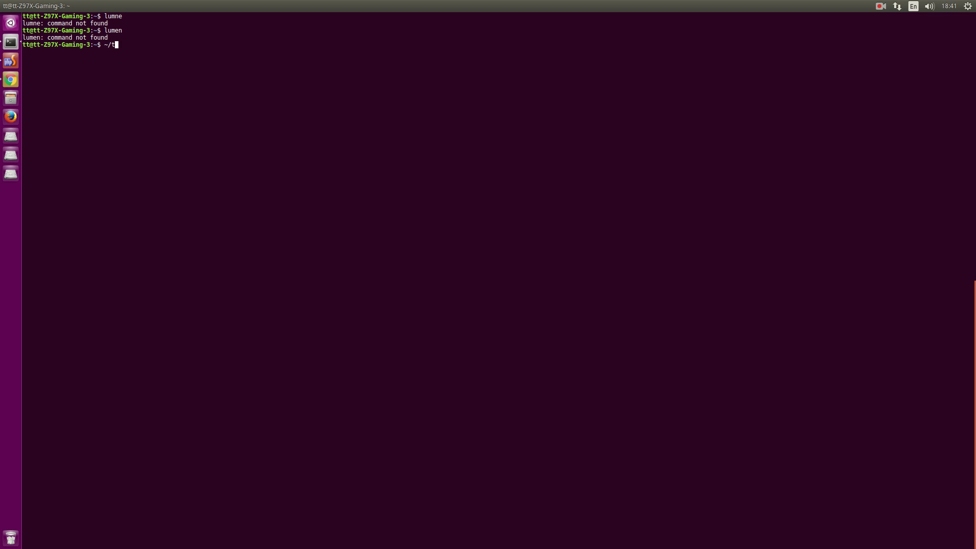
type("ools/composer.phar r")
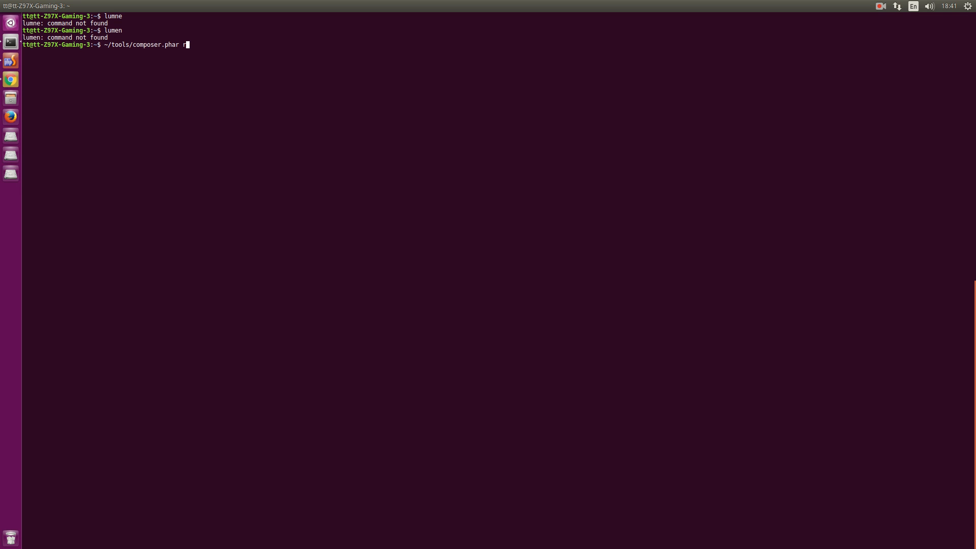
type("global reuqi")
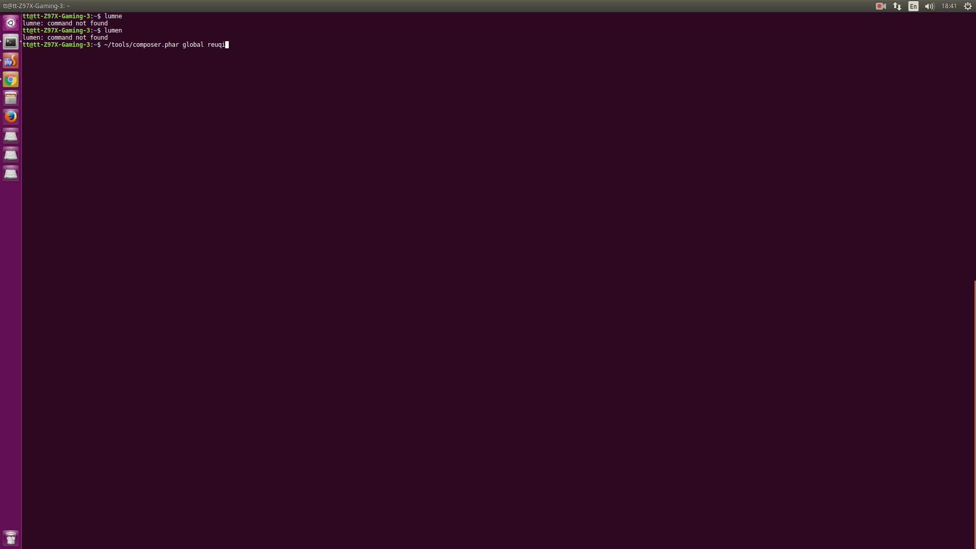
type("re")
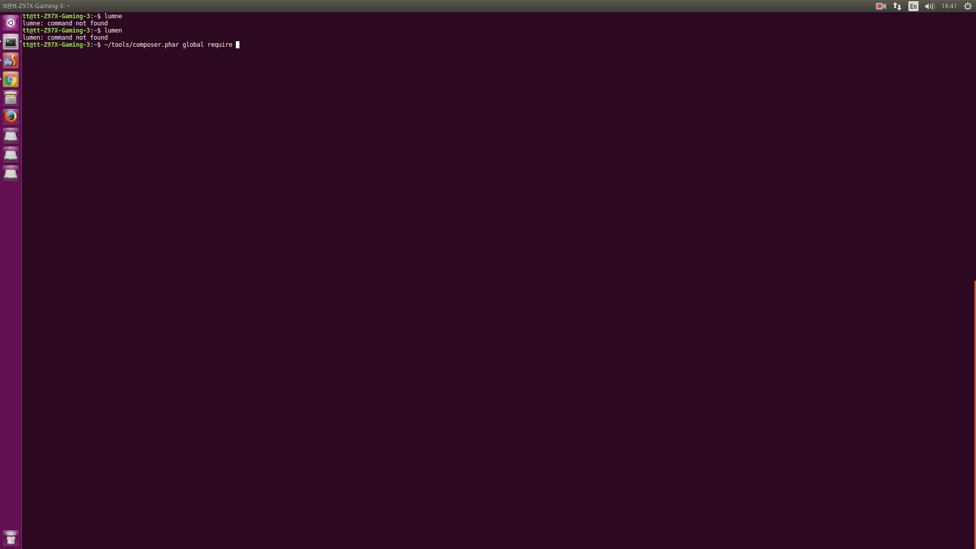
type("\"lara")
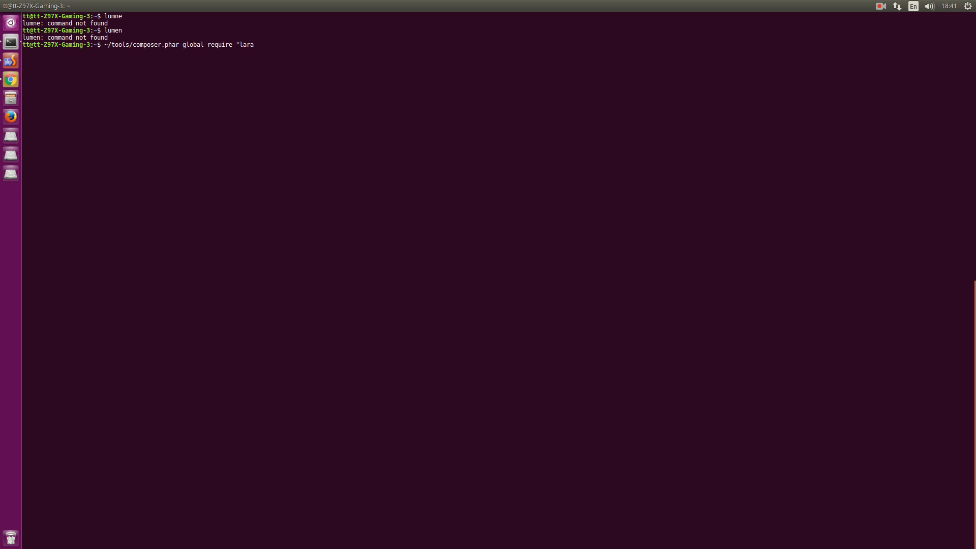
type("vel/lumen-installer\"^C")
type("cd")
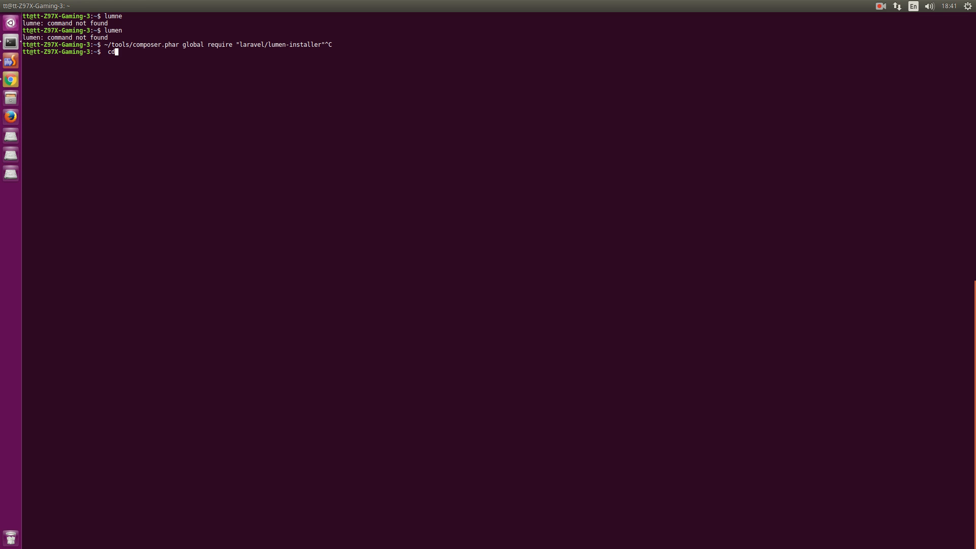
Navigate into ~/.config/composer/vendor/bin and list it, revealing the lumen executable.
type("~/.conf")
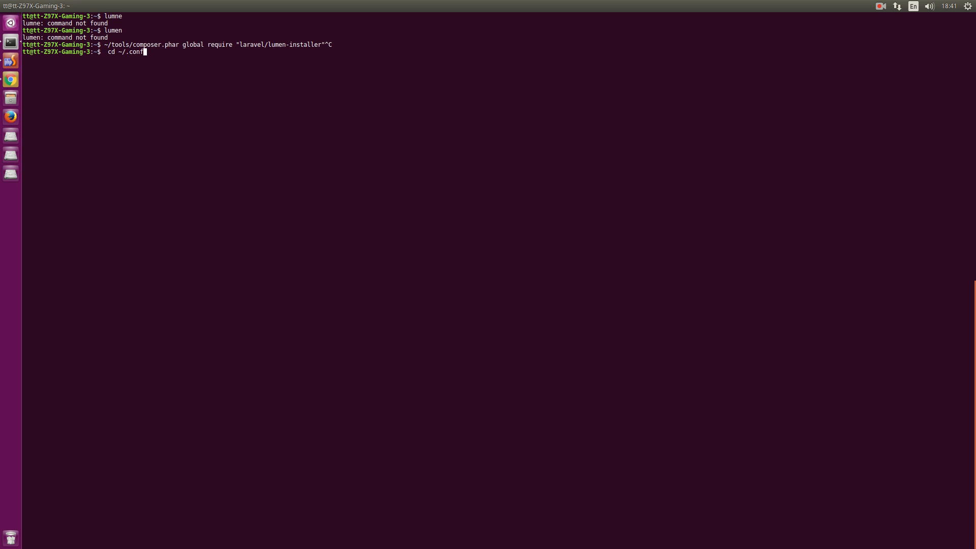
type("ig/composer/")
type("ls")
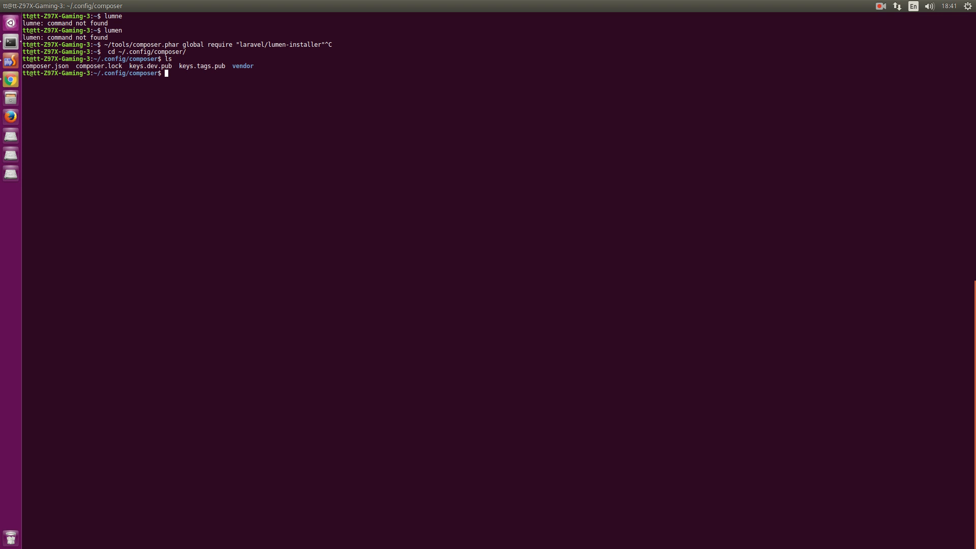
type("cd vendor/")
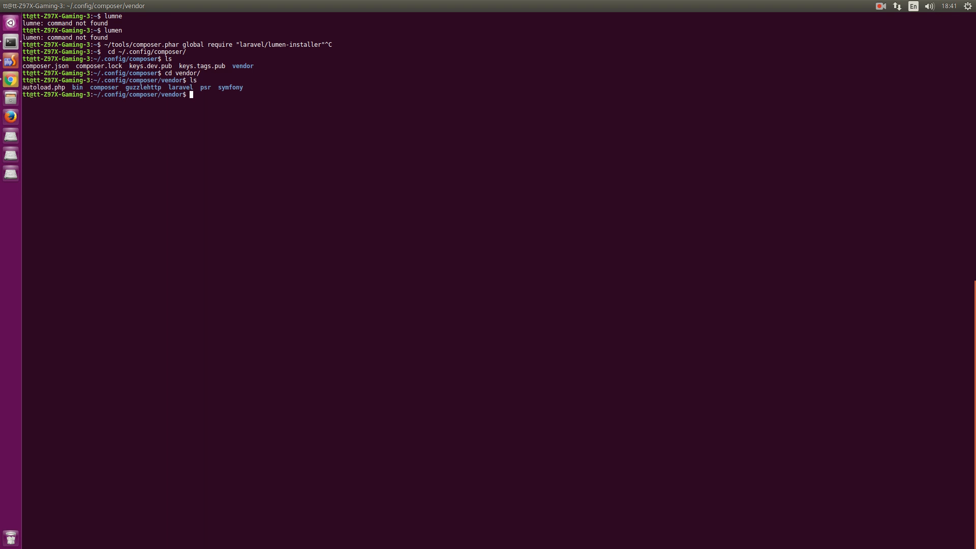
type("cd bin/")
type("ls")
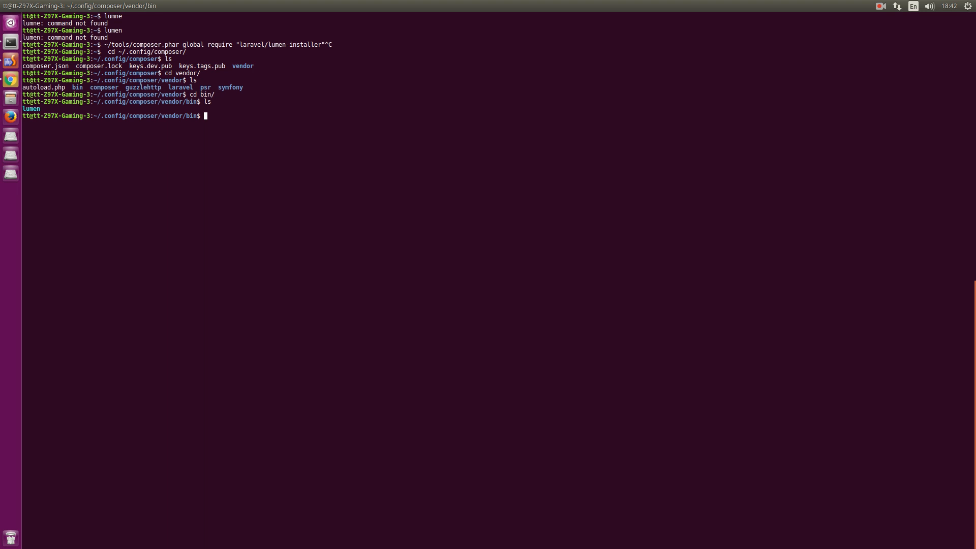
mouse_move(172, 137)
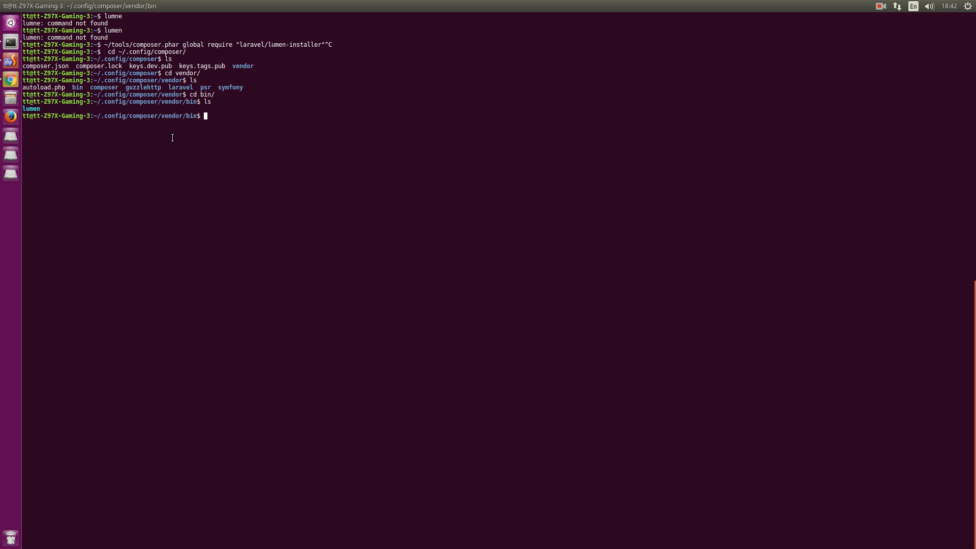
double_click(146, 116)
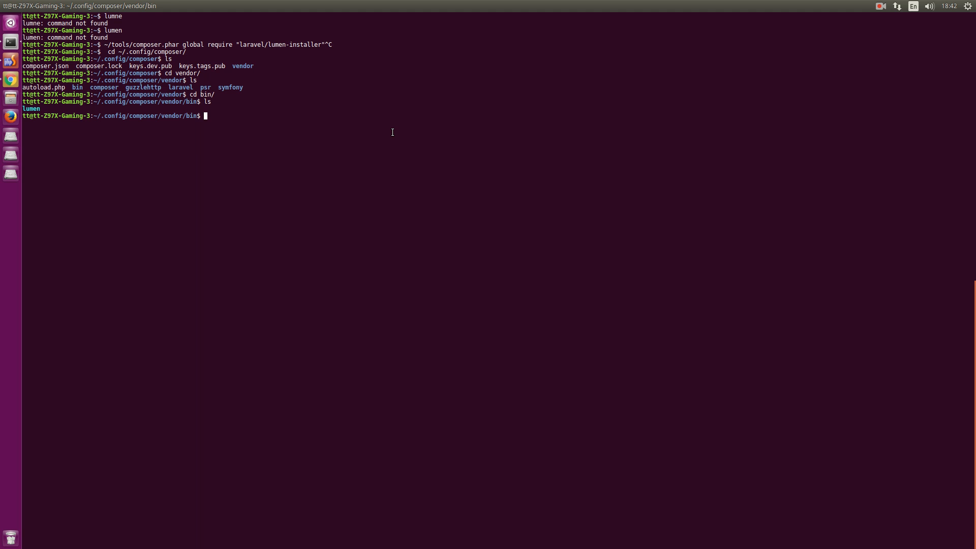
Add /home/tt/.config/composer/vendor/bin to the PATH line in ~/.bashrc with sudo nano.
type("sudo nan")
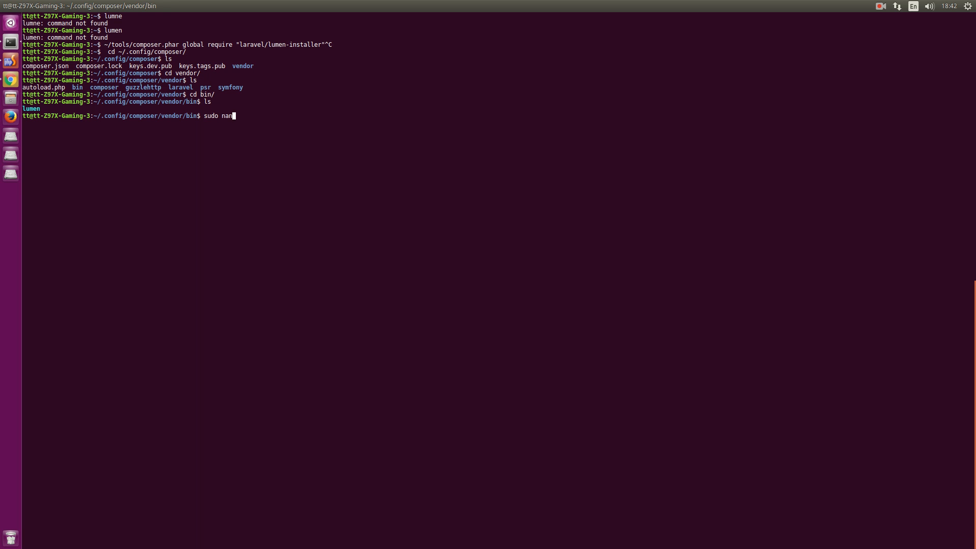
type("o ~/.bashrc")
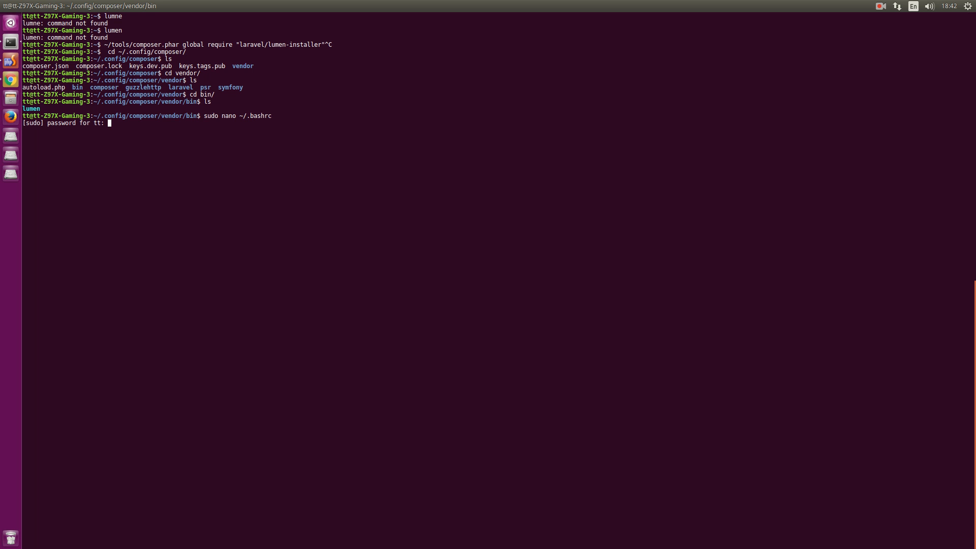
key("Return")
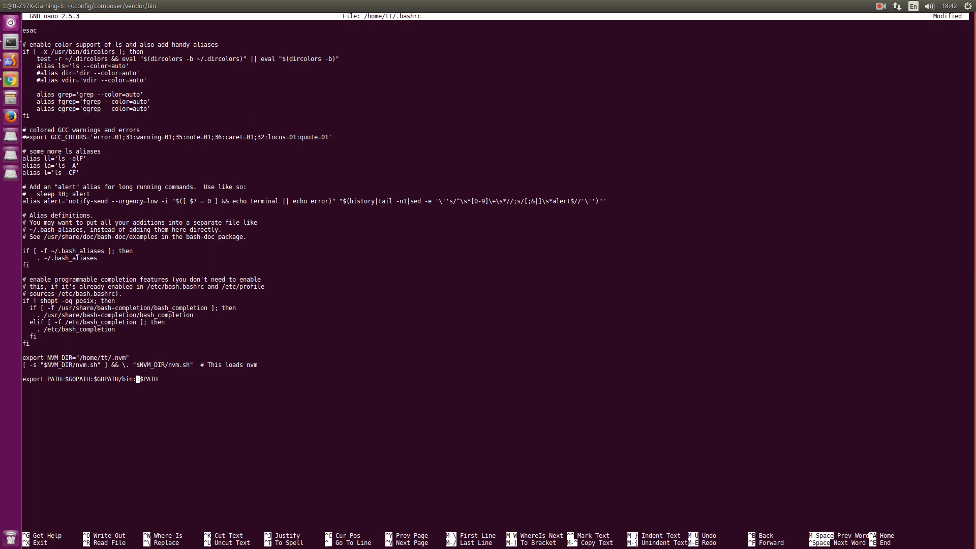
type("/home")
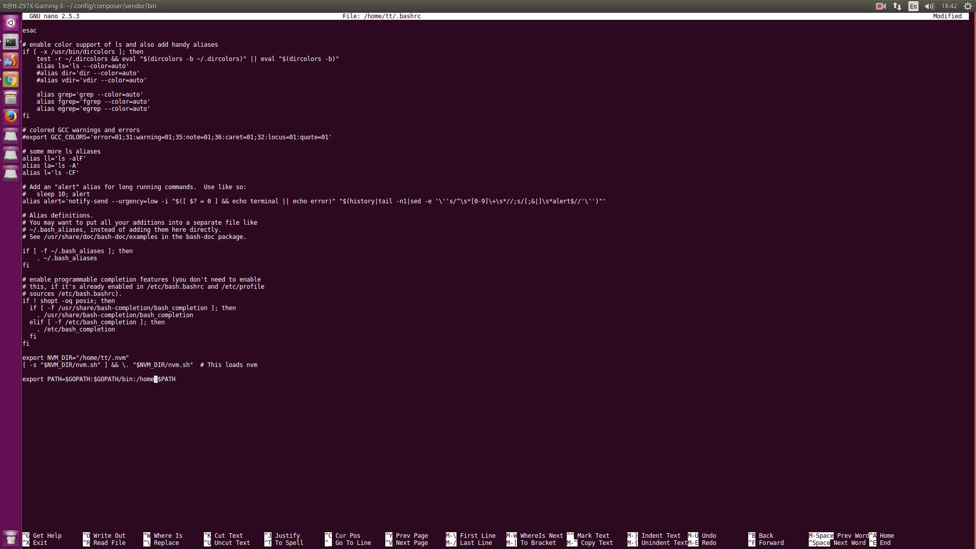
type("tt/")
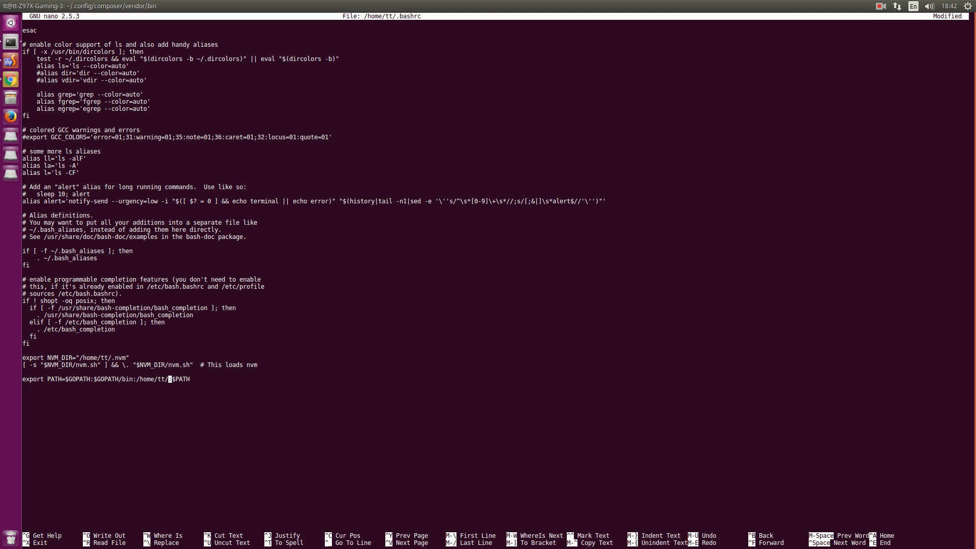
type(".config/c")
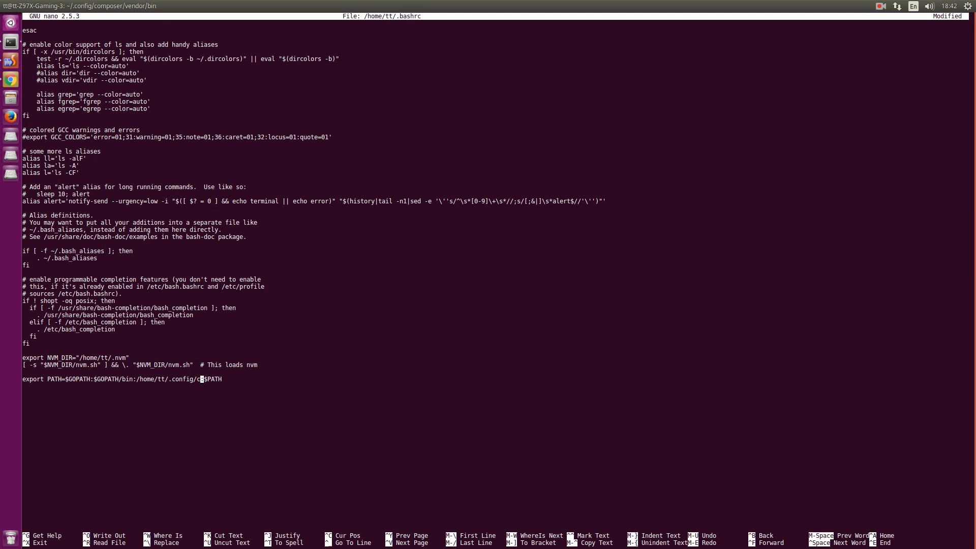
type("omposer/ve")
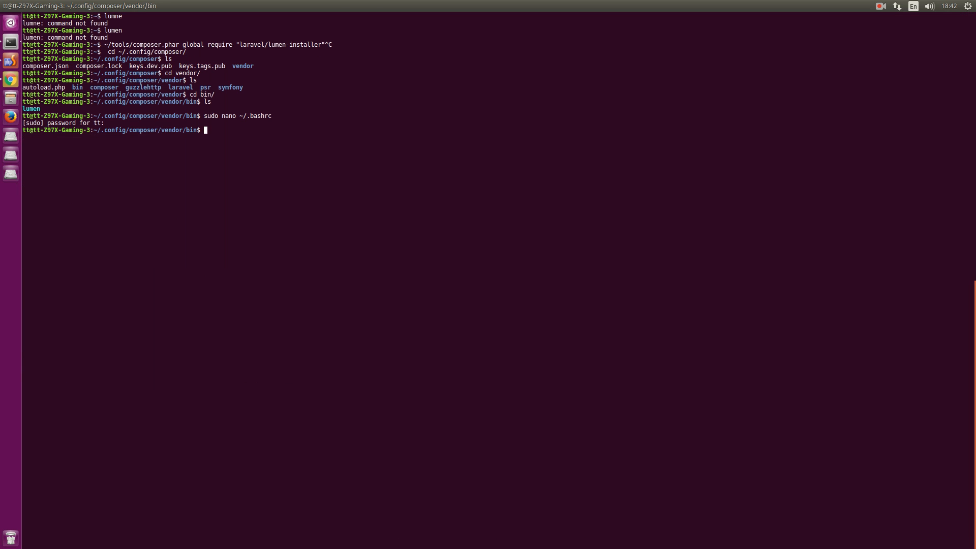
Source ~/.bashrc, echo $PATH, and run lumen to get the Lumen Installer 1.0.2 usage.
type("source ~/.bashrc")
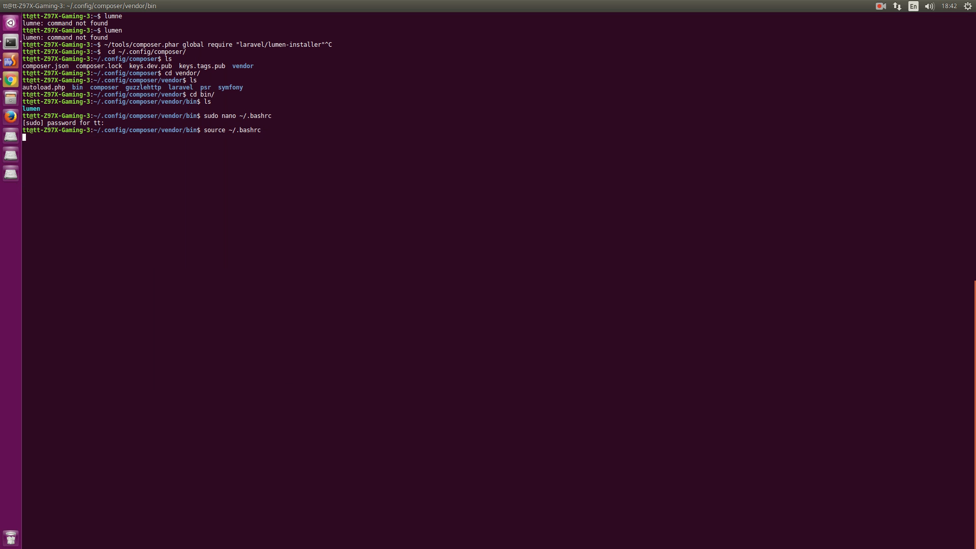
type("echo $PATH")
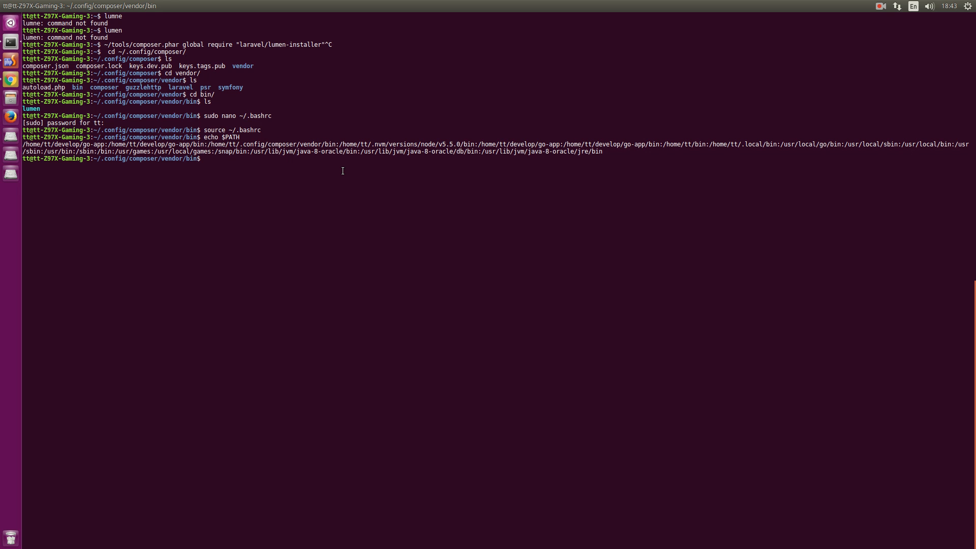
type("lumen")
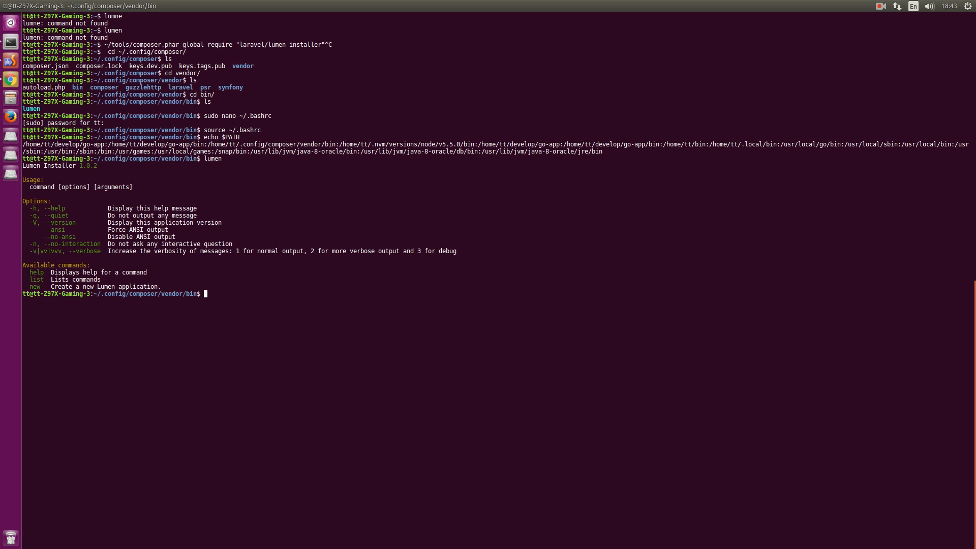
In ~/demo, create a new Lumen application named demo-event-lumen.
type("cd ~/demo/")
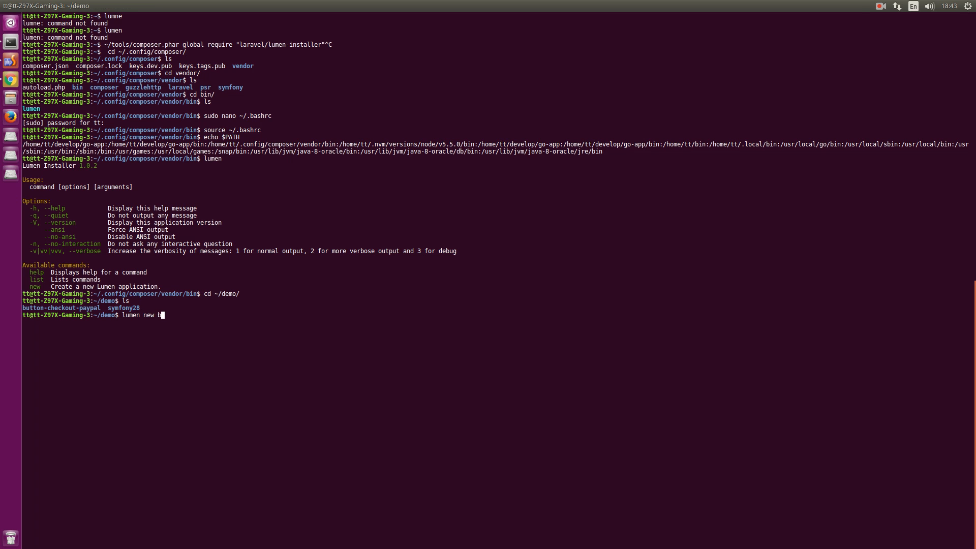
key("BackSpace")
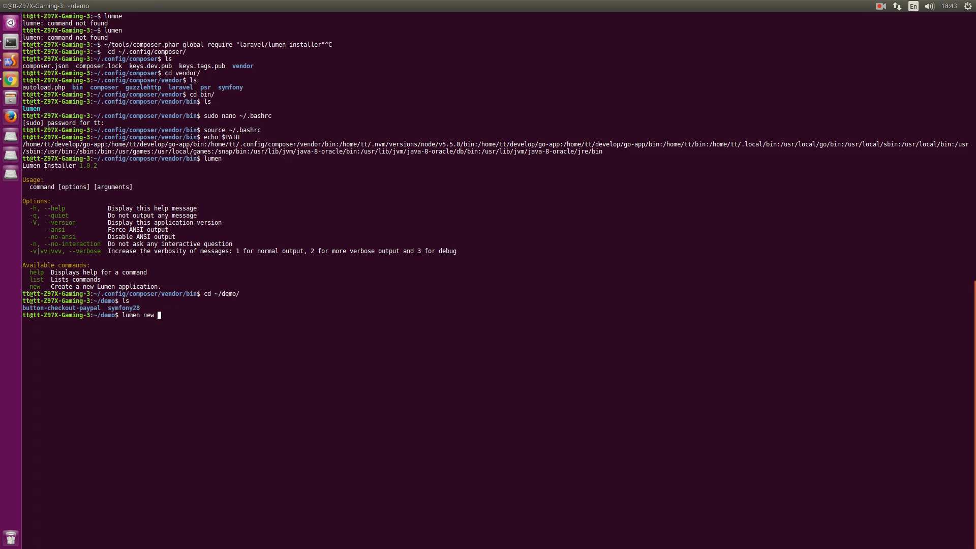
type("demo-e")
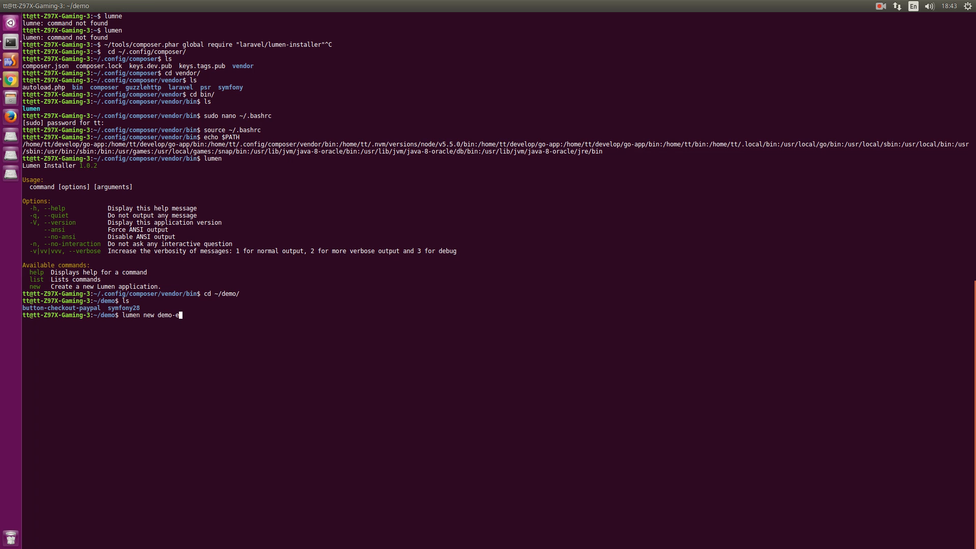
type("vent-lu")
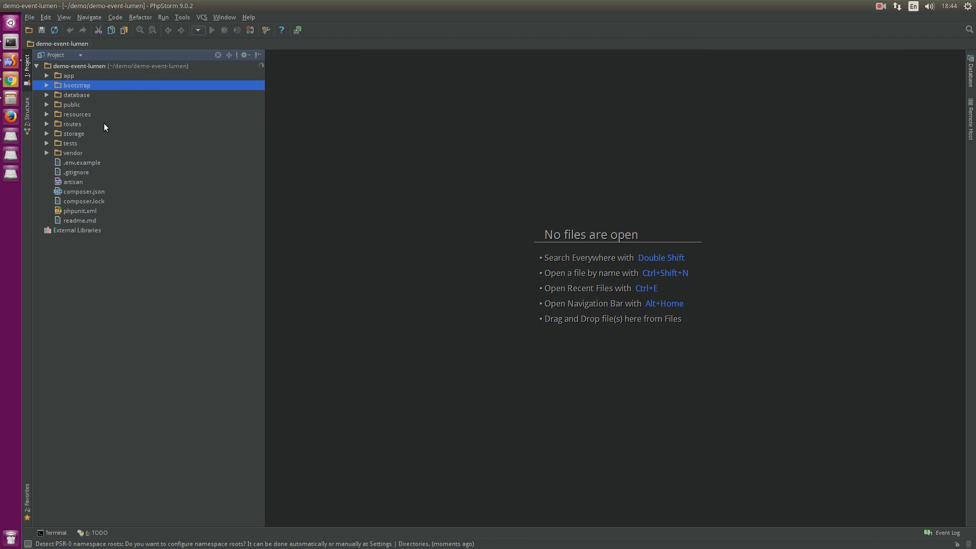
Open demo-event-lumen in PhpStorm and browse its app, routes and vendor folders.
double_click(73, 181)
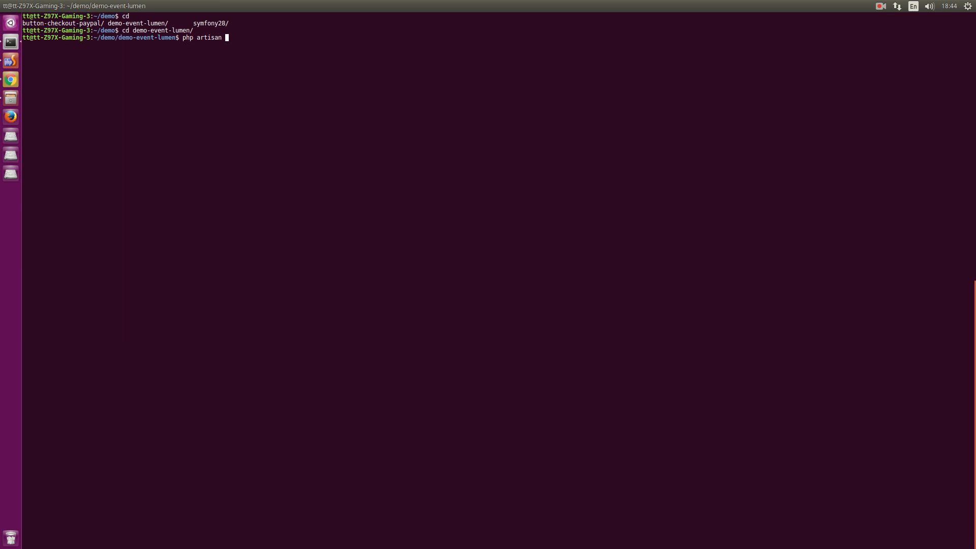
Run php artisan serve in demo-event-lumen, hit the Class 'Memcached' not found error, and begin installing php-memcached.
type("serve")
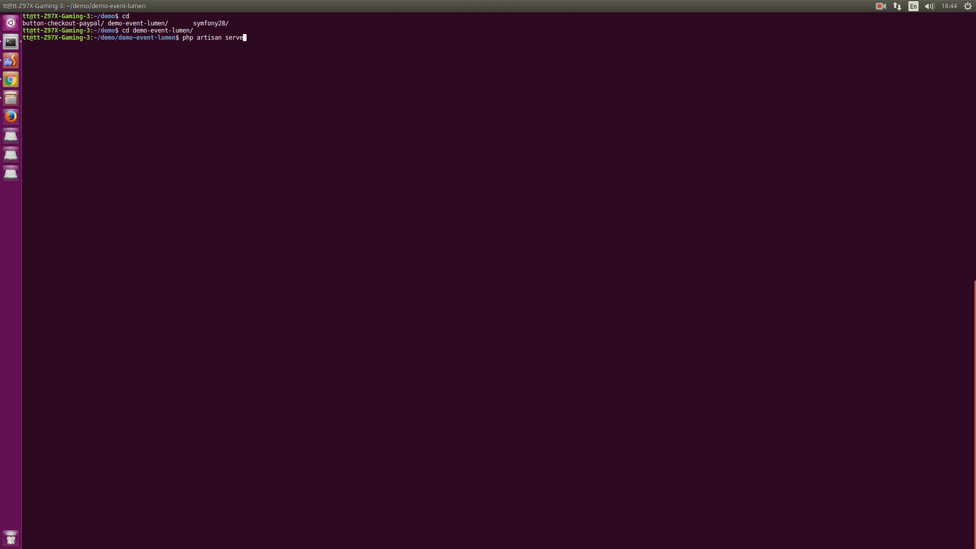
key("Return")
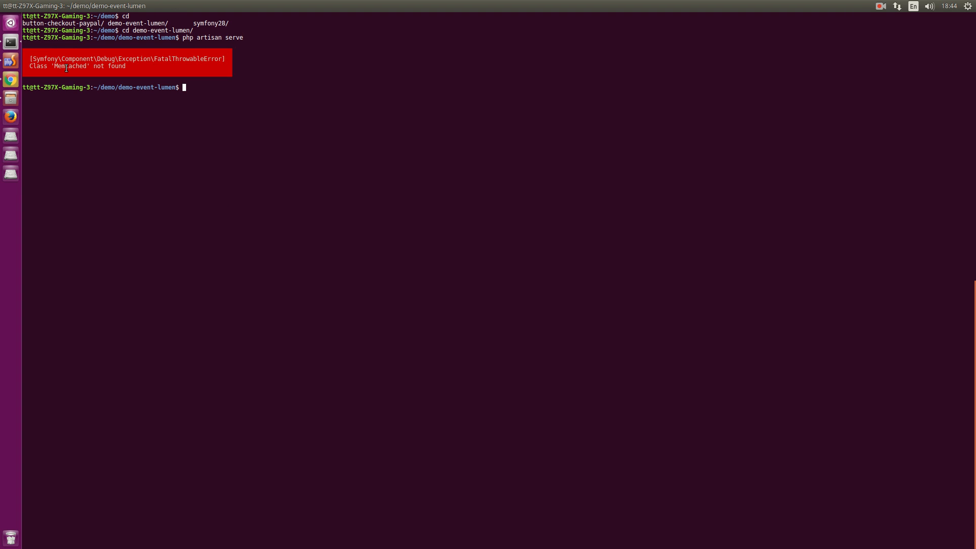
double_click(69, 66)
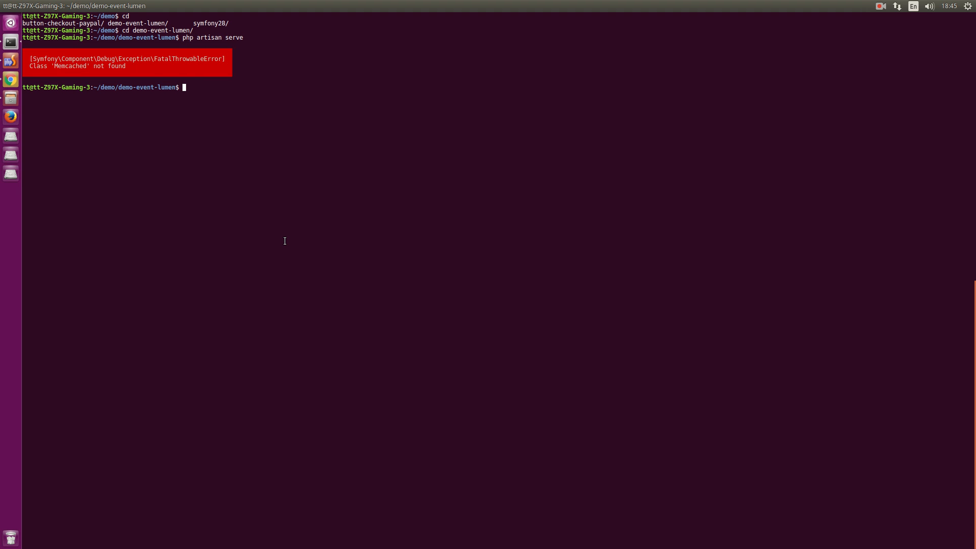
type("sudo apt-get install php-memcached")
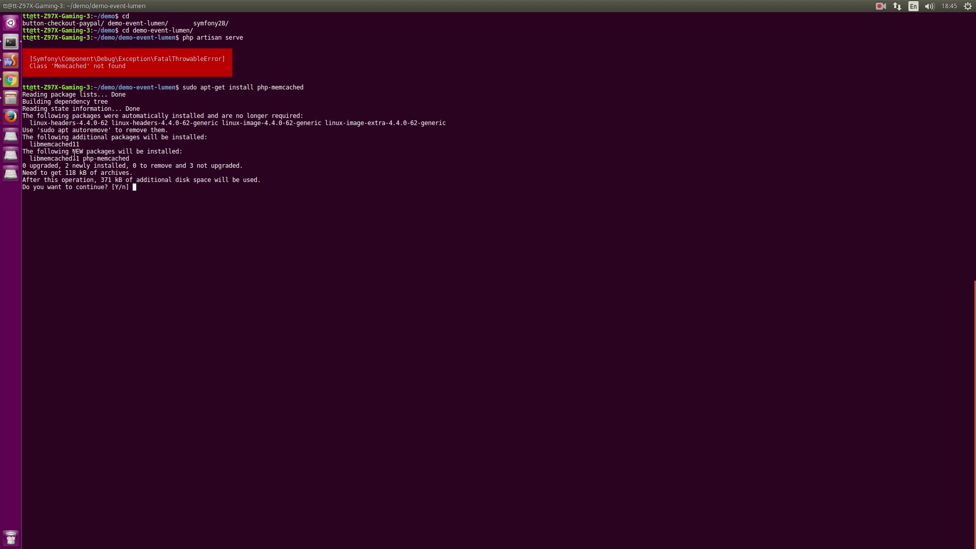
mouse_move(239, 199)
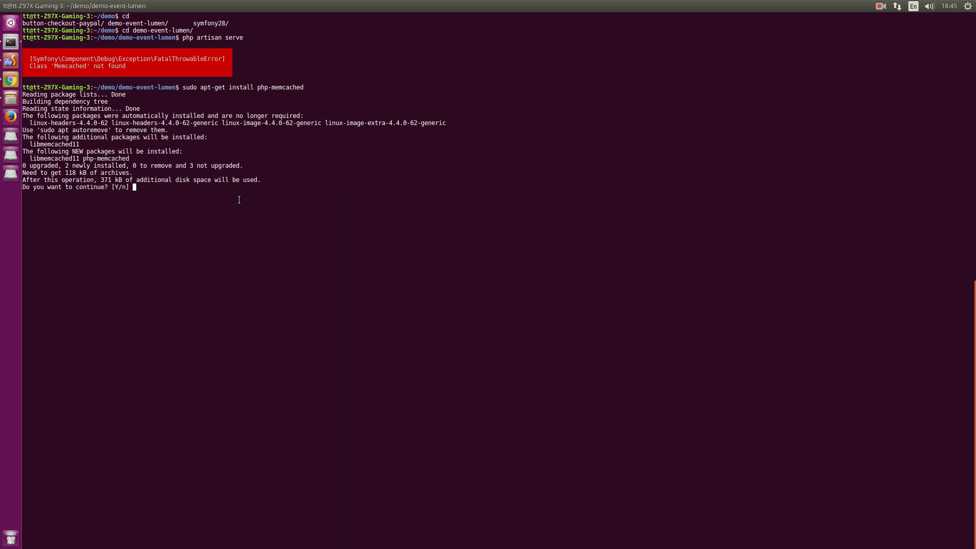
Confirm the php-memcached install with Y and rerun php artisan serve, getting a Memcached connection error.
type("Y")
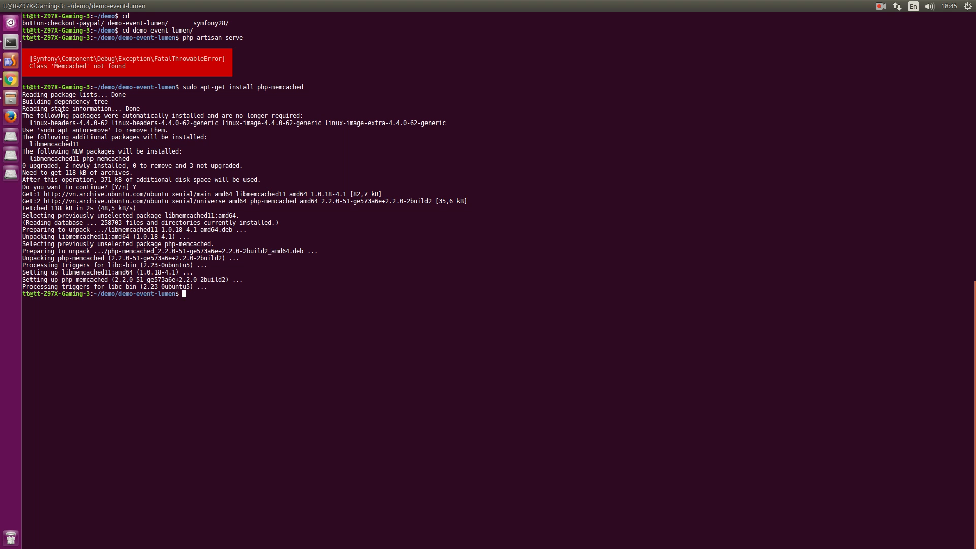
type("php artisan serve")
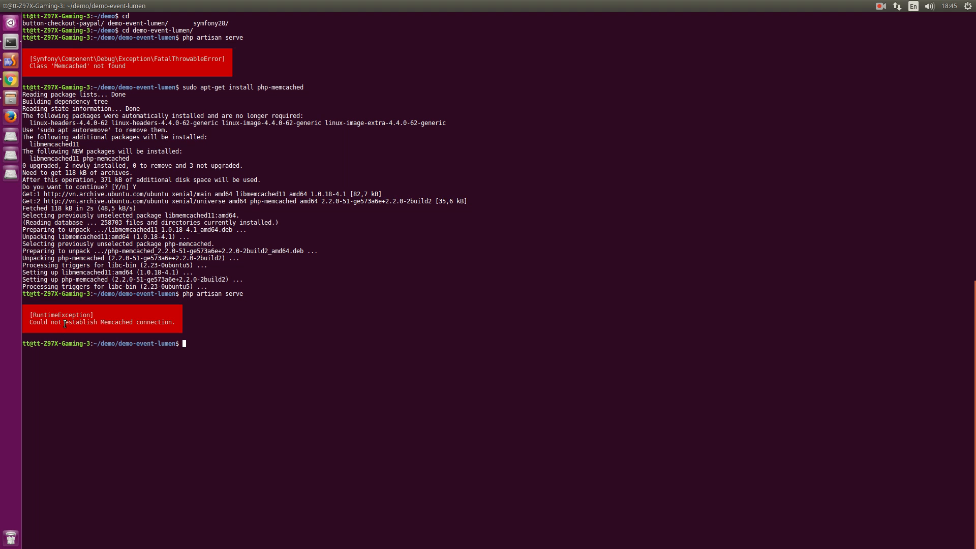
double_click(116, 322)
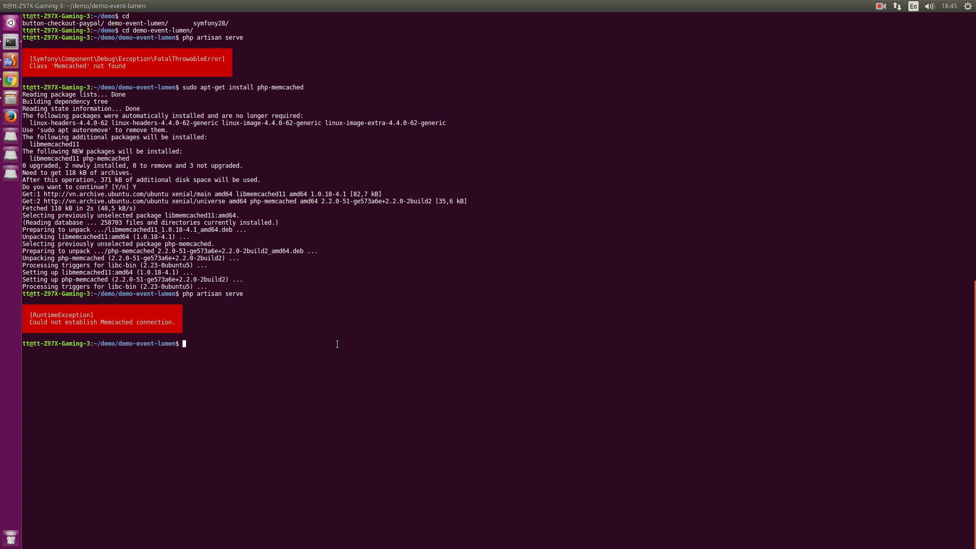
mouse_move(331, 339)
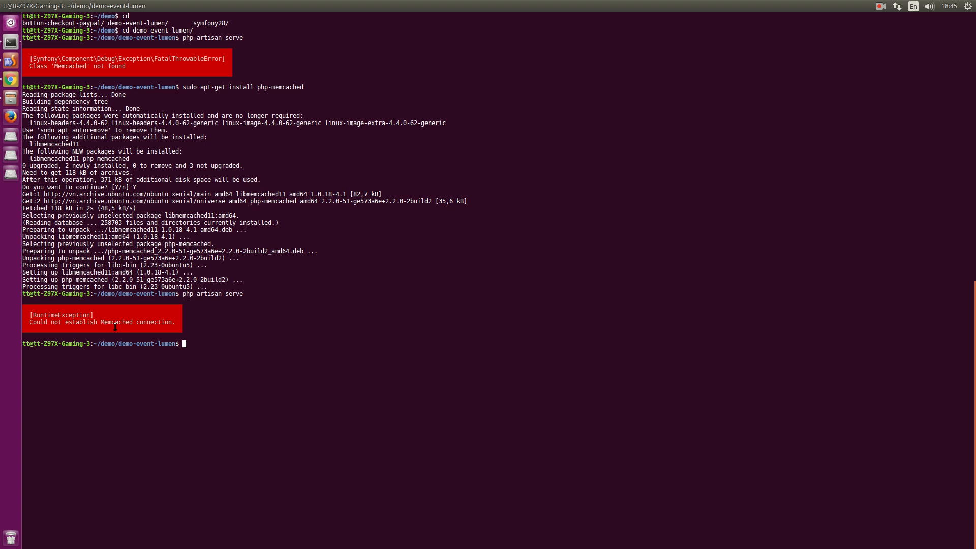
mouse_move(339, 353)
type("php artisan")
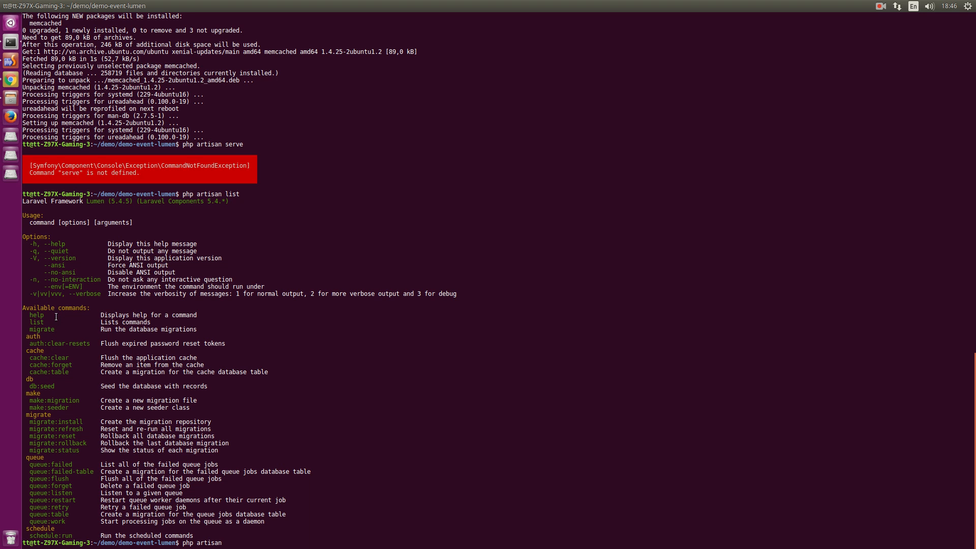
mouse_move(52, 400)
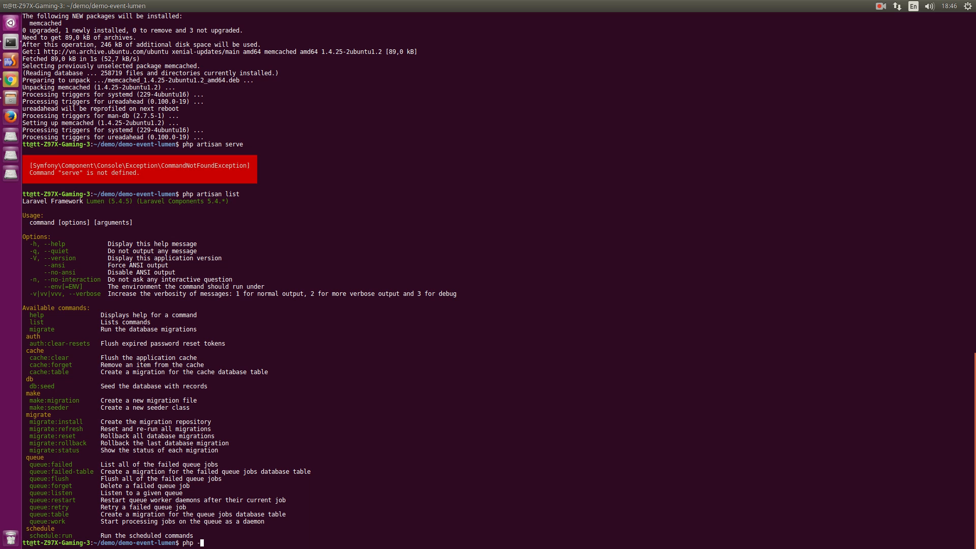
Start PHP's built-in server with php -S localhost:3000.
type("-S localhost")
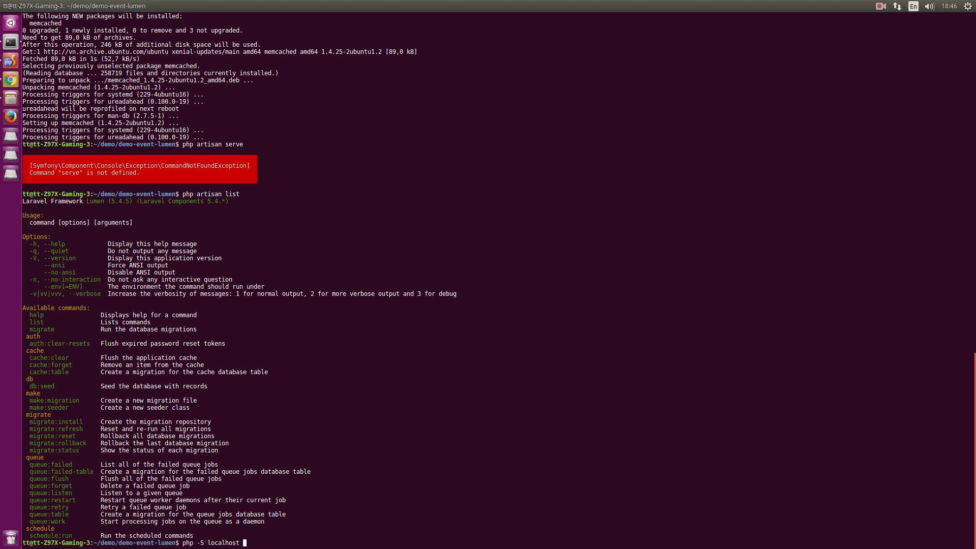
type(":3000")
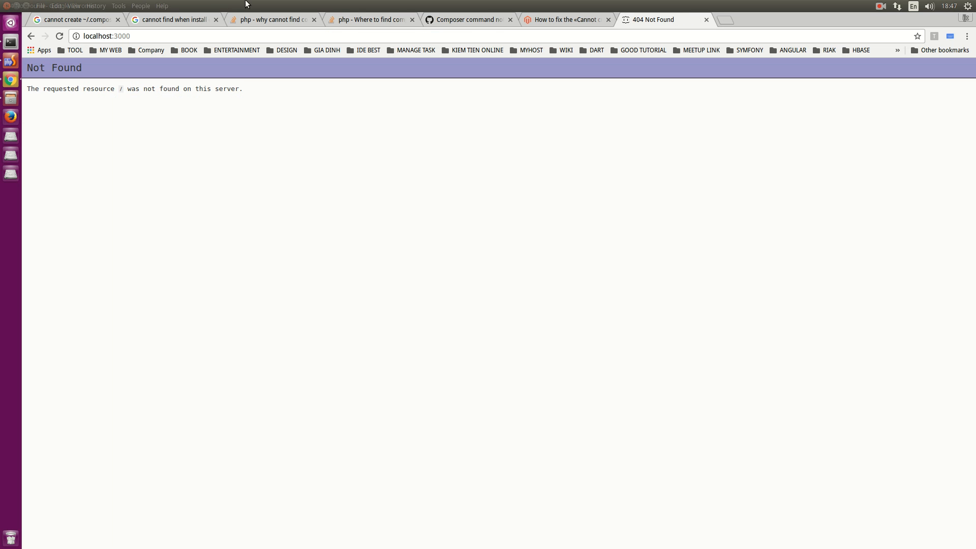
Load localhost:3000/api, then restart the server with php -S localhost:3000 from the app root.
type("/api")
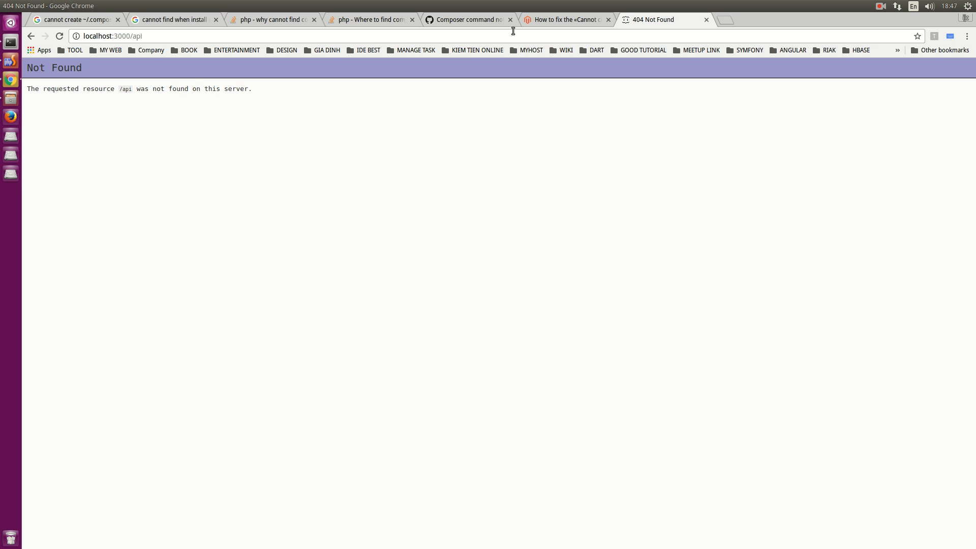
mouse_move(366, 240)
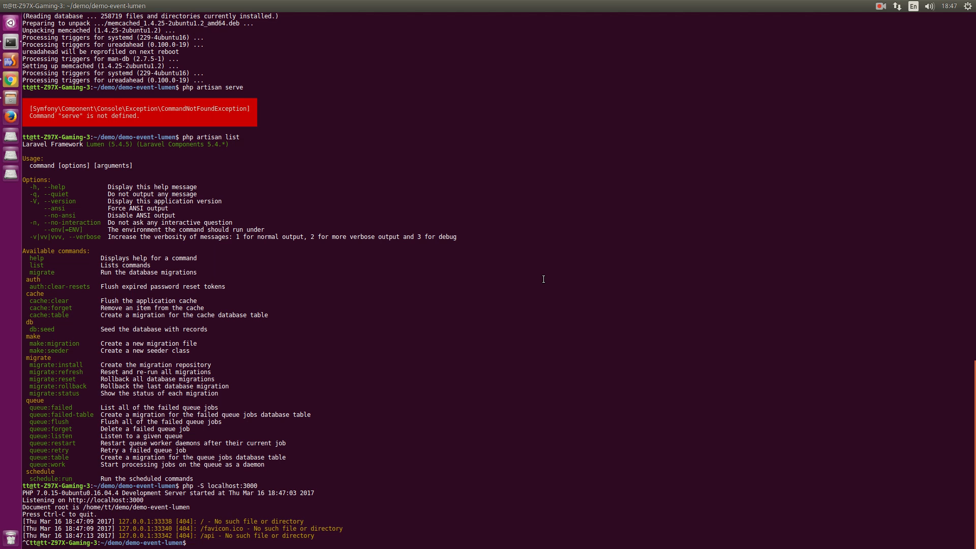
type("php -S localhost:3000")
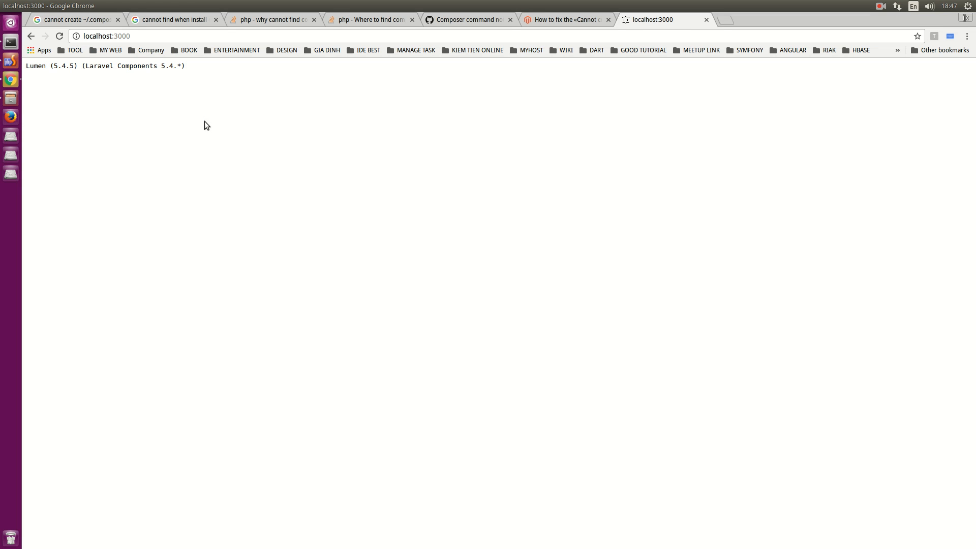
mouse_move(314, 111)
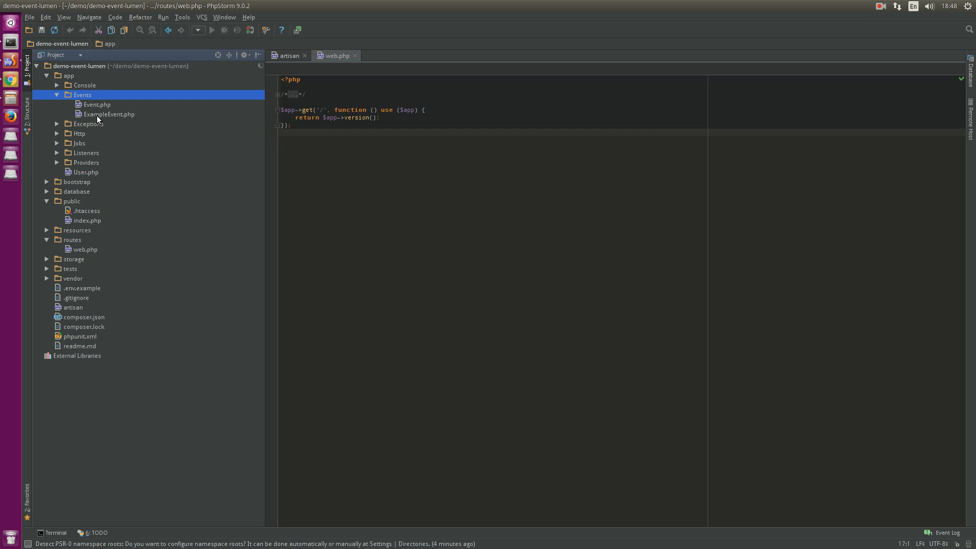
Open ExampleEvent.php from app/Events alongside web.php and Event.php.
double_click(109, 113)
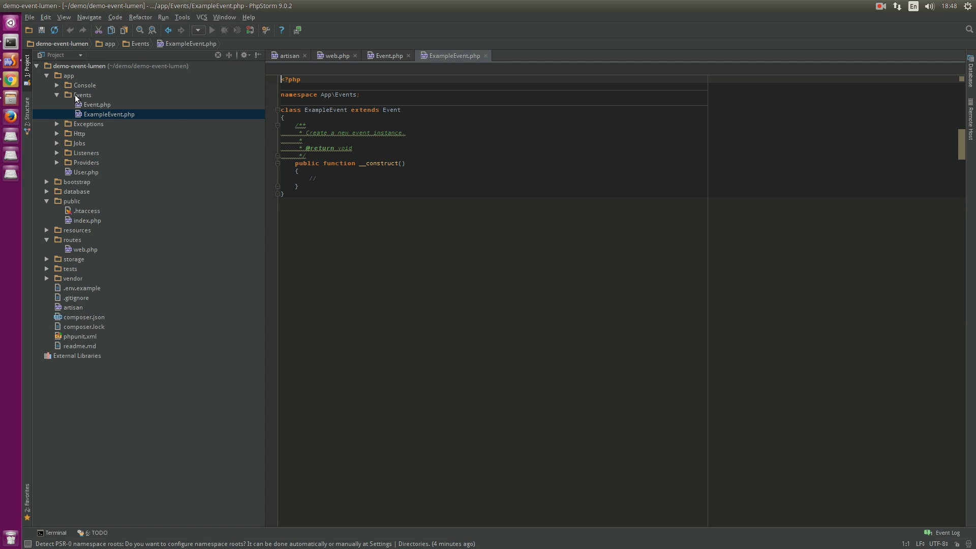
left_click(84, 95)
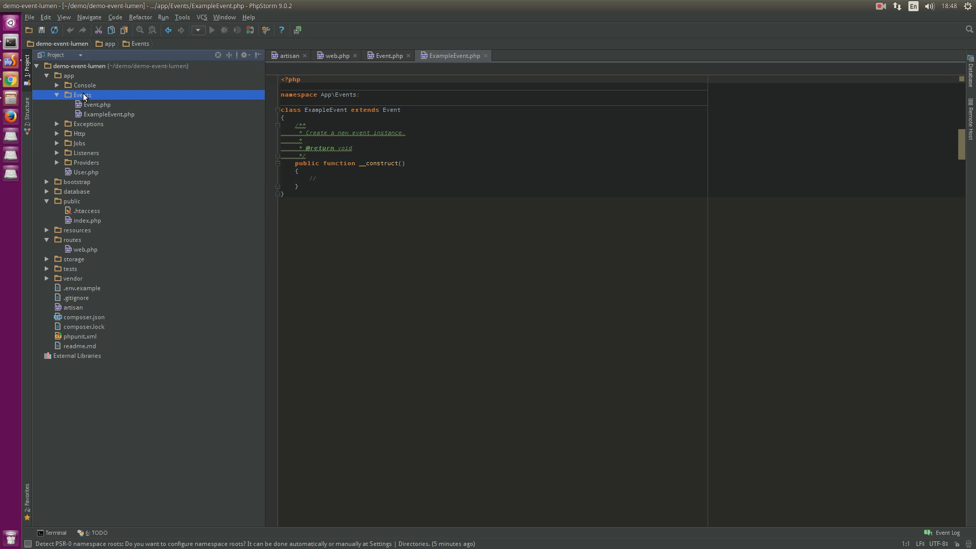
mouse_move(94, 131)
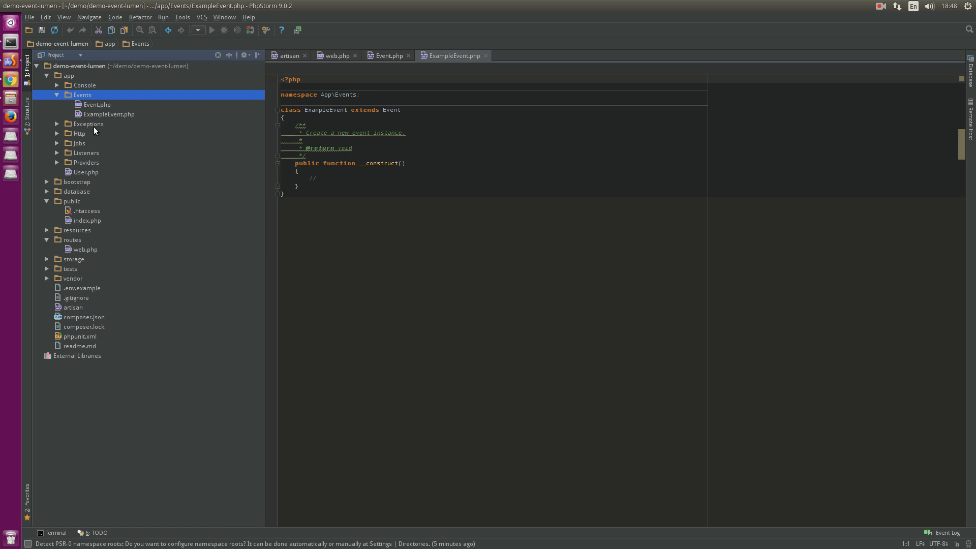
left_click(584, 203)
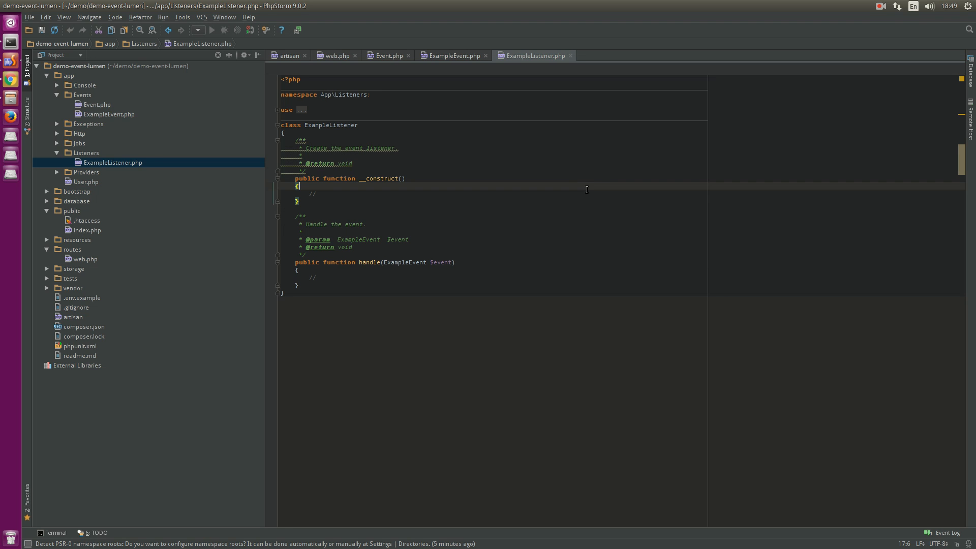
mouse_move(584, 186)
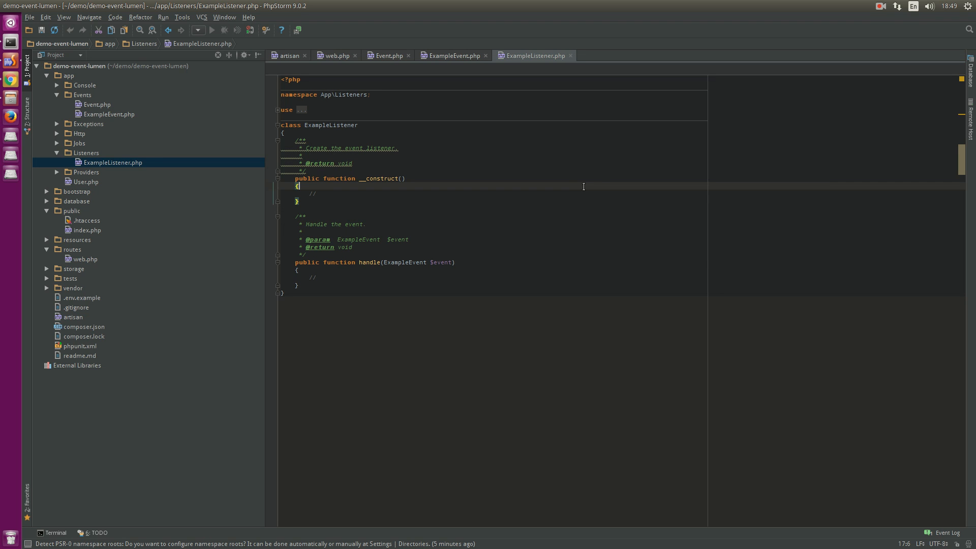
mouse_move(554, 182)
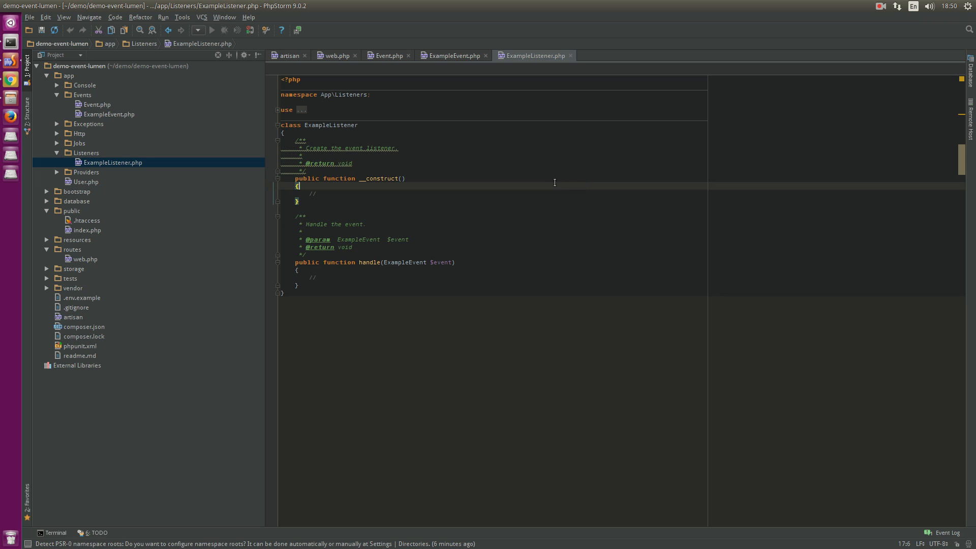
mouse_move(559, 187)
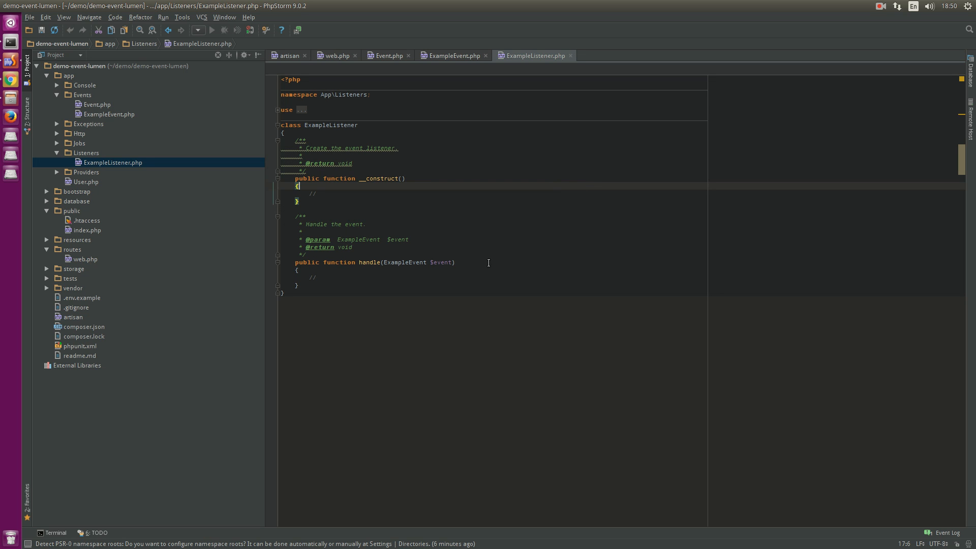
mouse_move(70, 224)
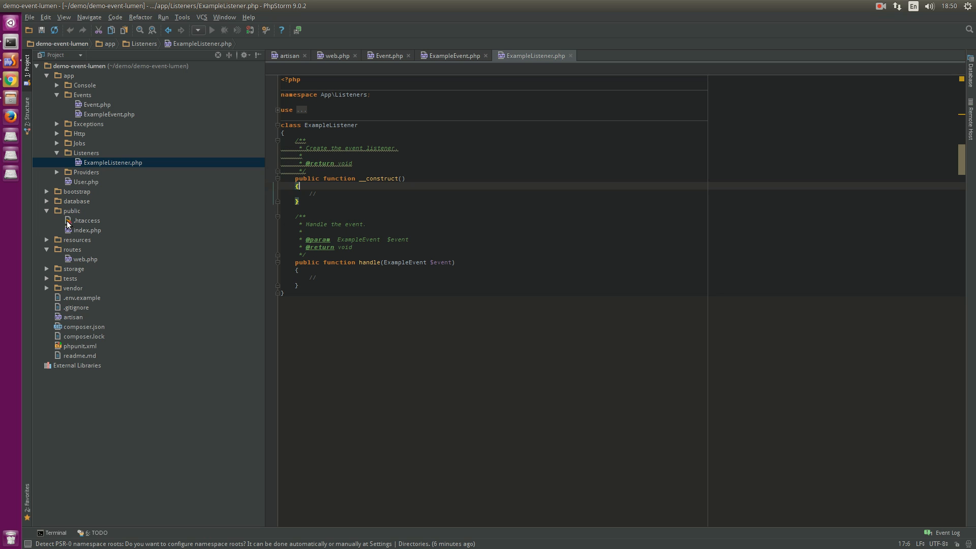
left_click(112, 162)
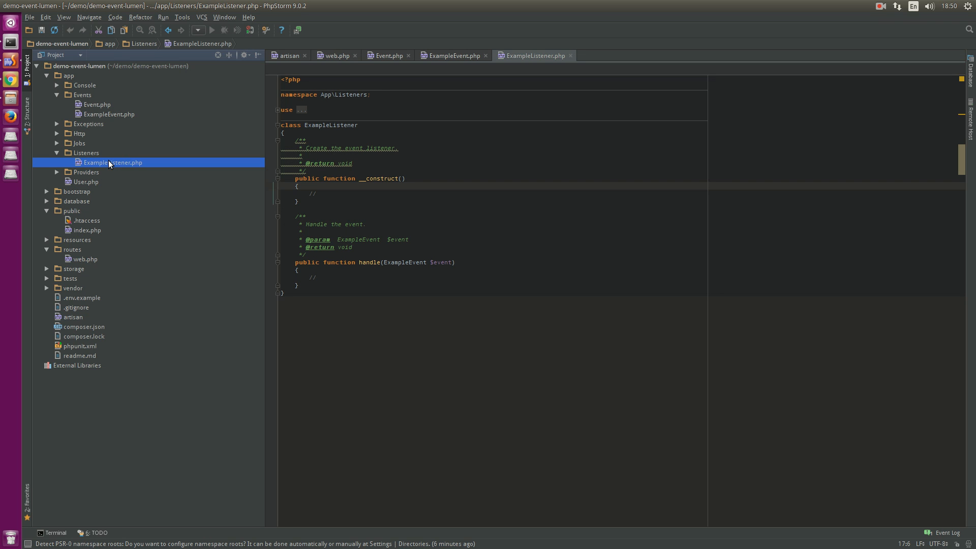
left_click(702, 247)
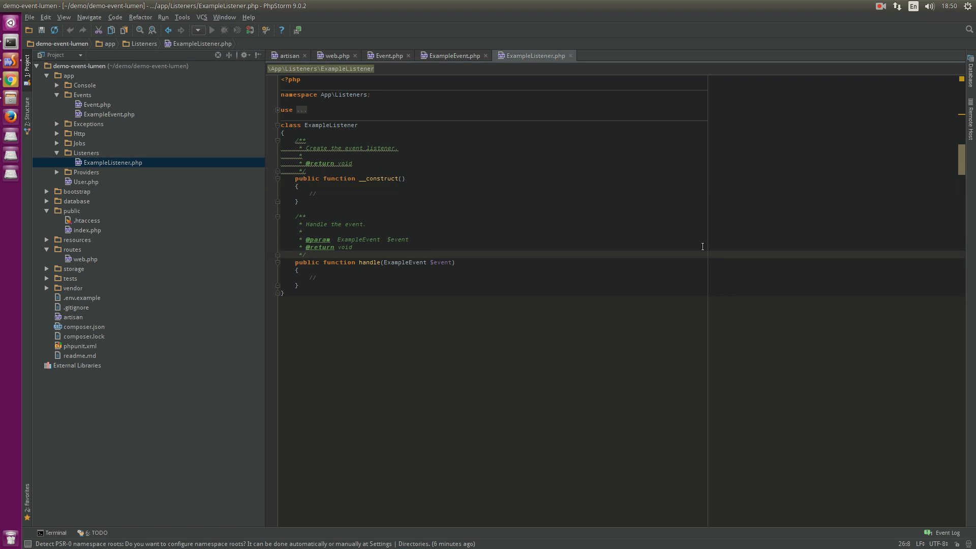
mouse_move(582, 37)
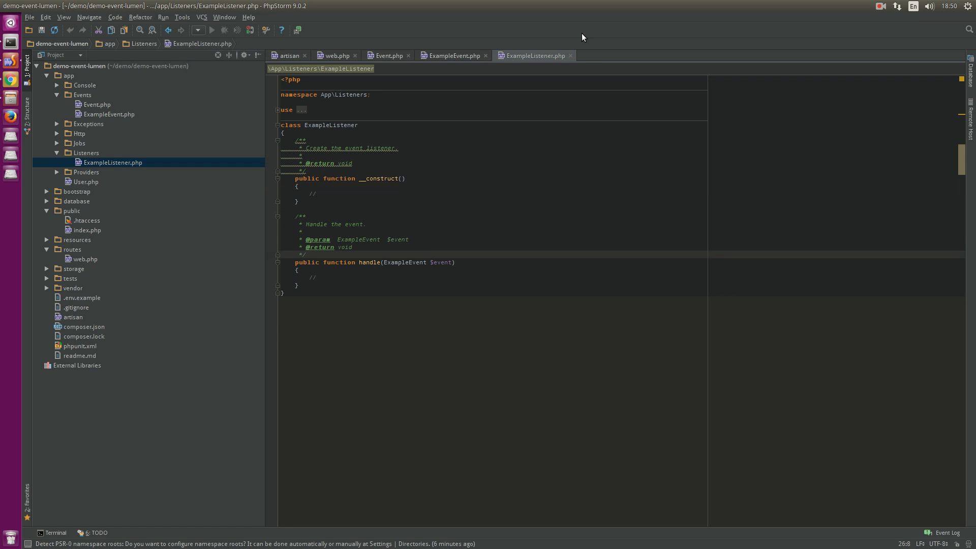
left_click(96, 105)
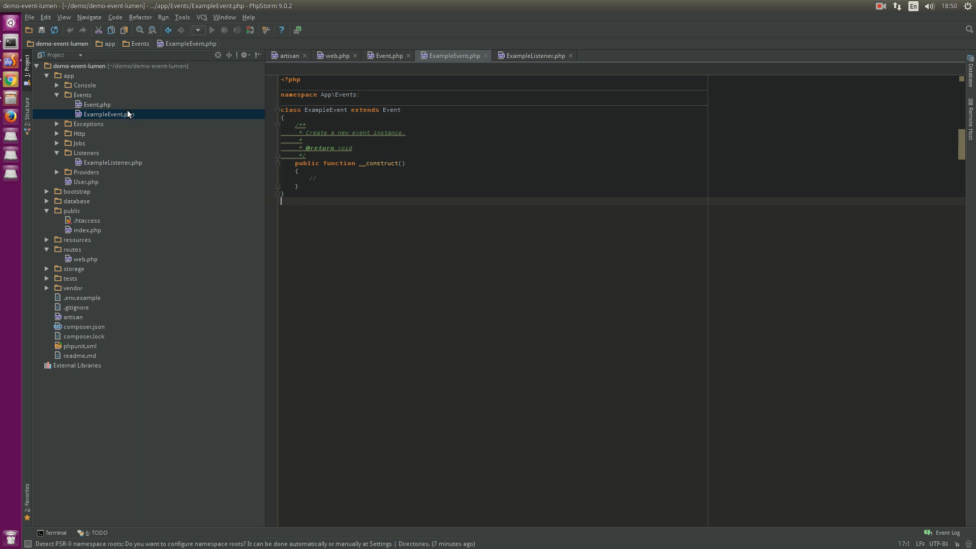
left_click(112, 162)
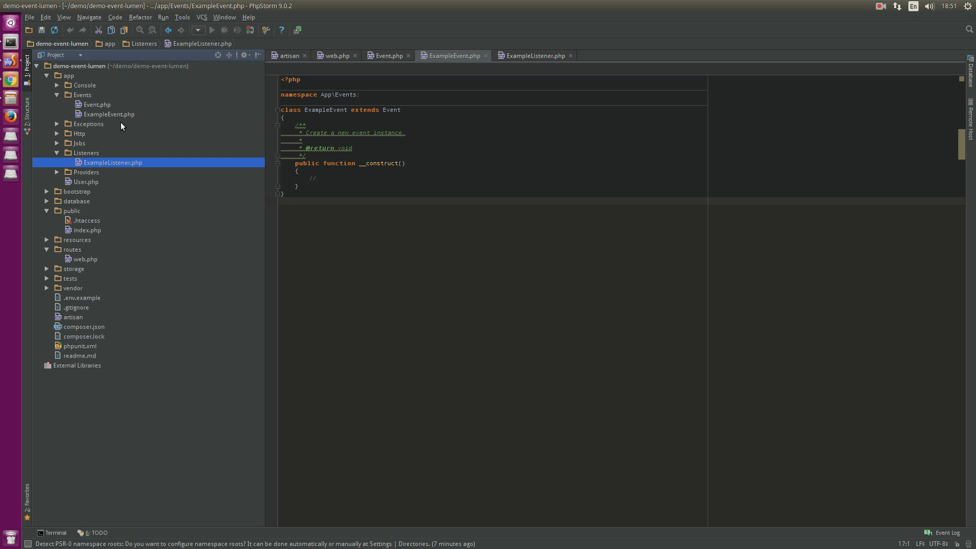
left_click(534, 56)
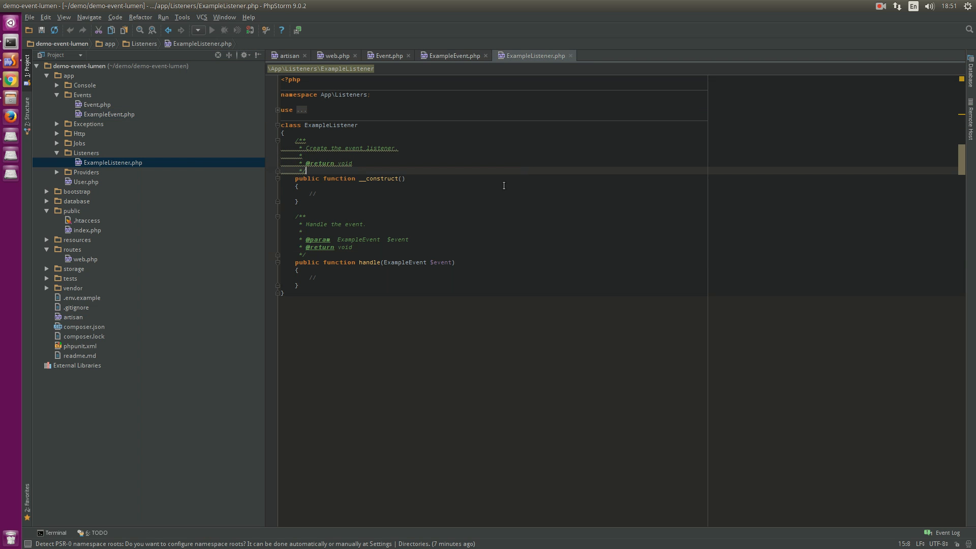
key("ctrl+a")
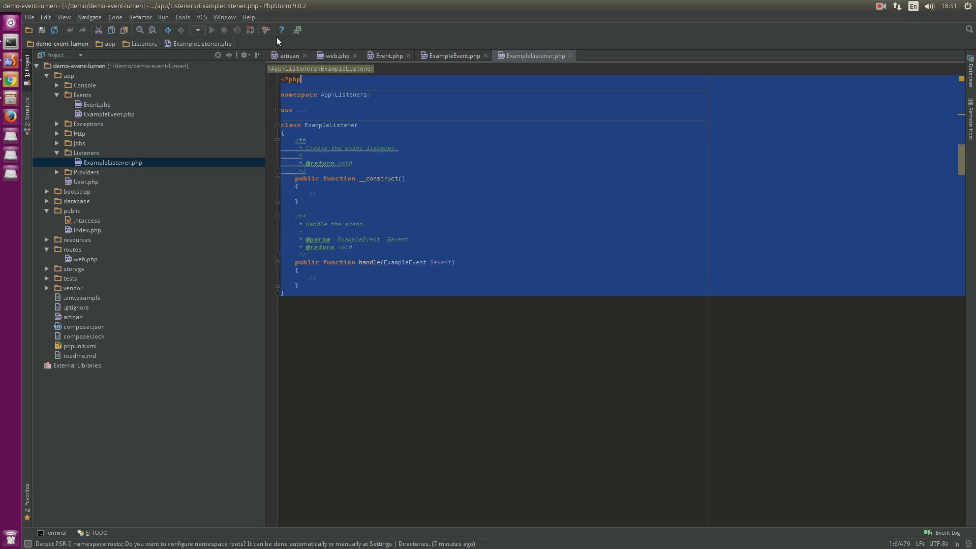
left_click(371, 240)
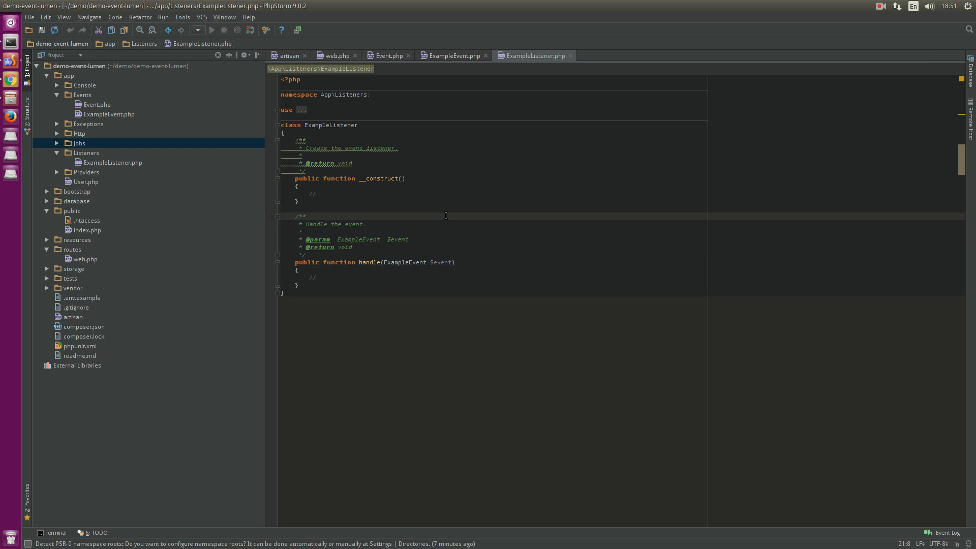
type("ServicePro")
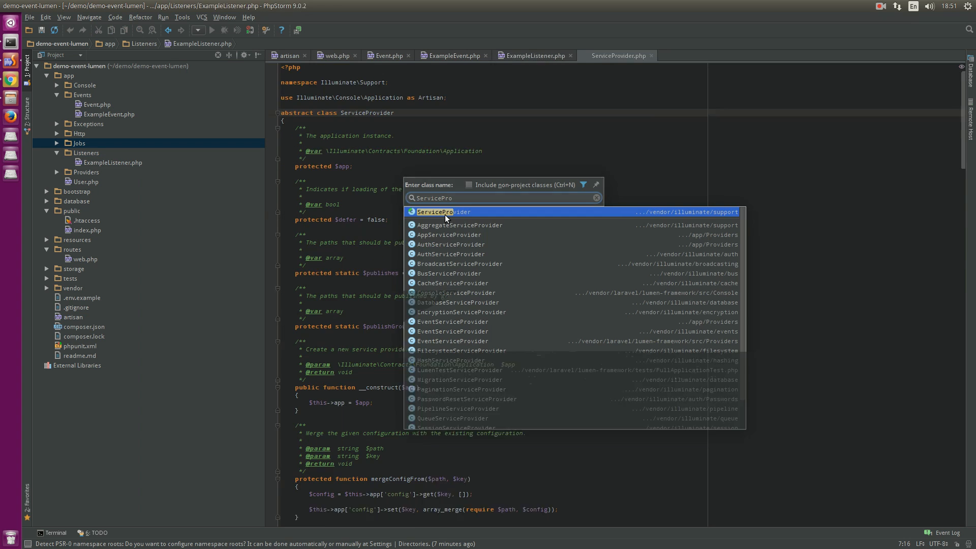
Find the app's EventServiceProvider class through class search and reveal it in the project.
left_click(444, 212)
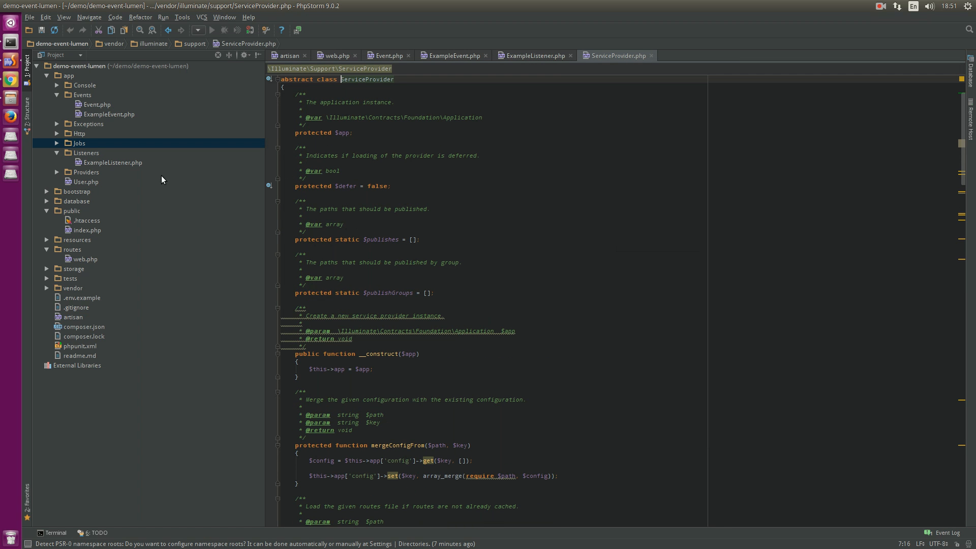
mouse_move(218, 80)
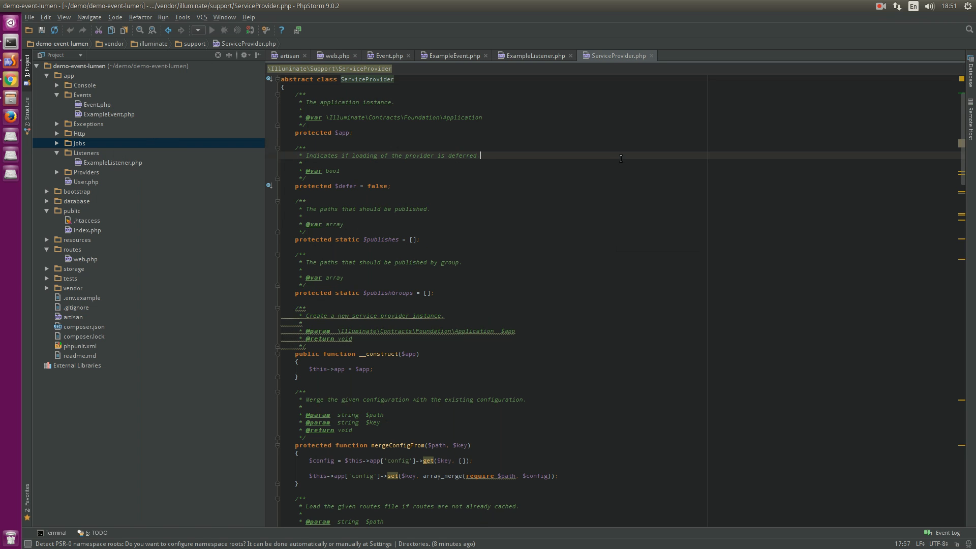
key("ctrl+n")
type("EventS")
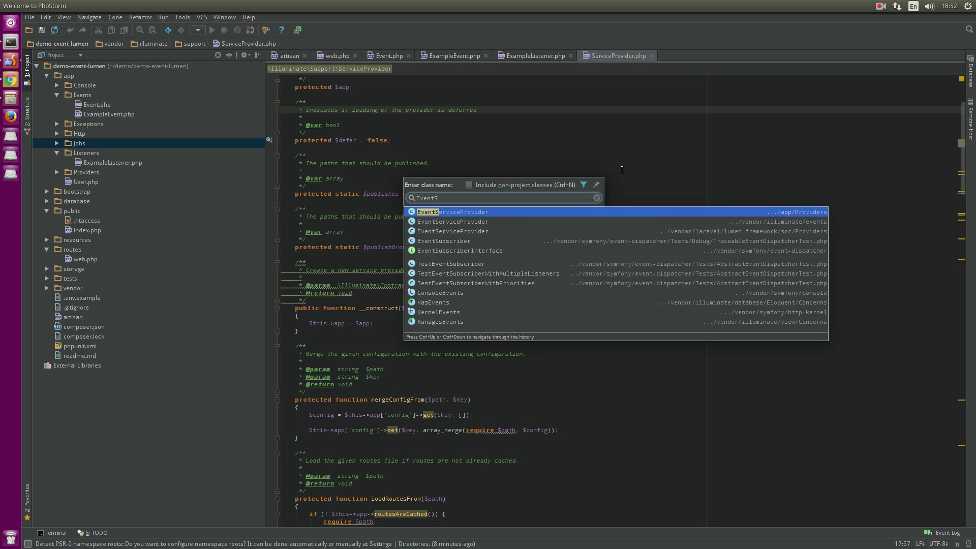
left_click(451, 211)
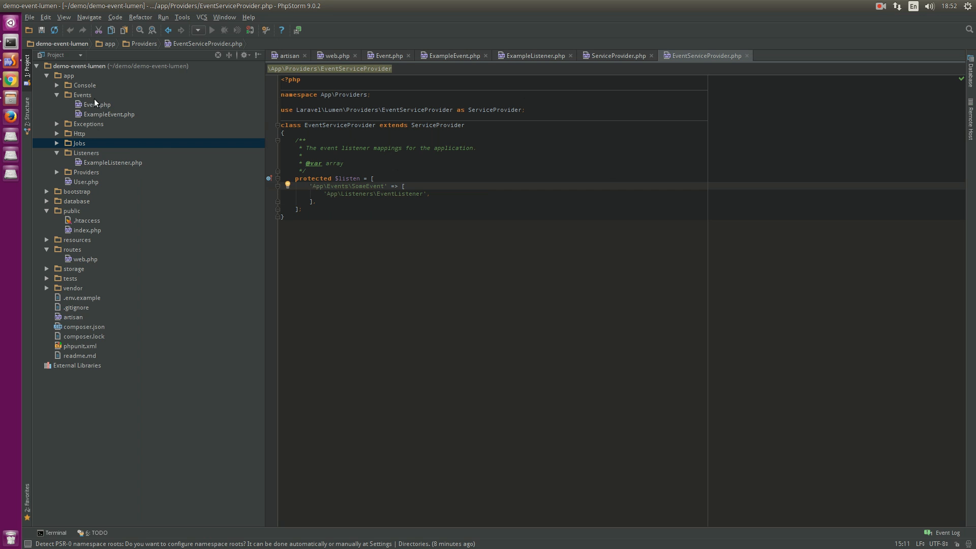
left_click(58, 171)
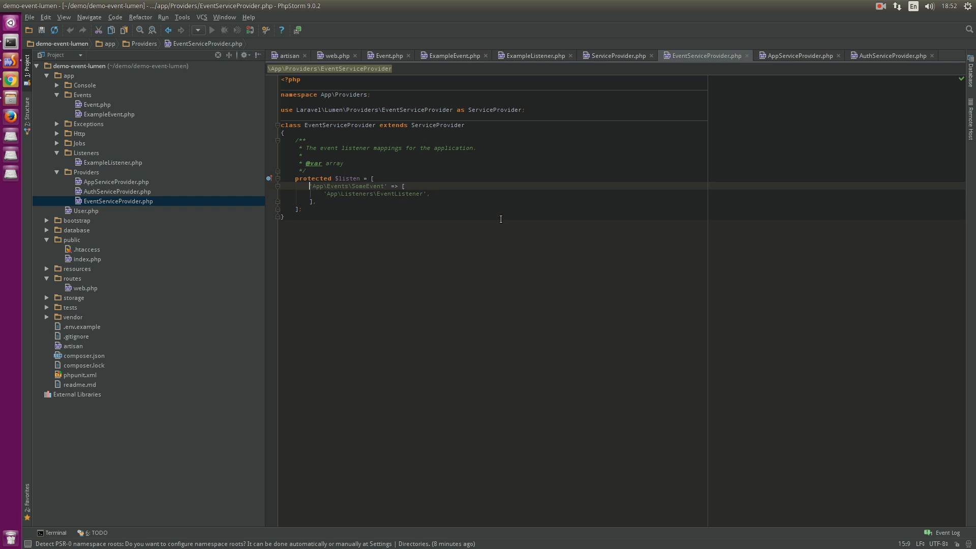
Map ExampleEvent to the ExampleListener class in $listen, checking the listener's class name.
double_click(349, 185)
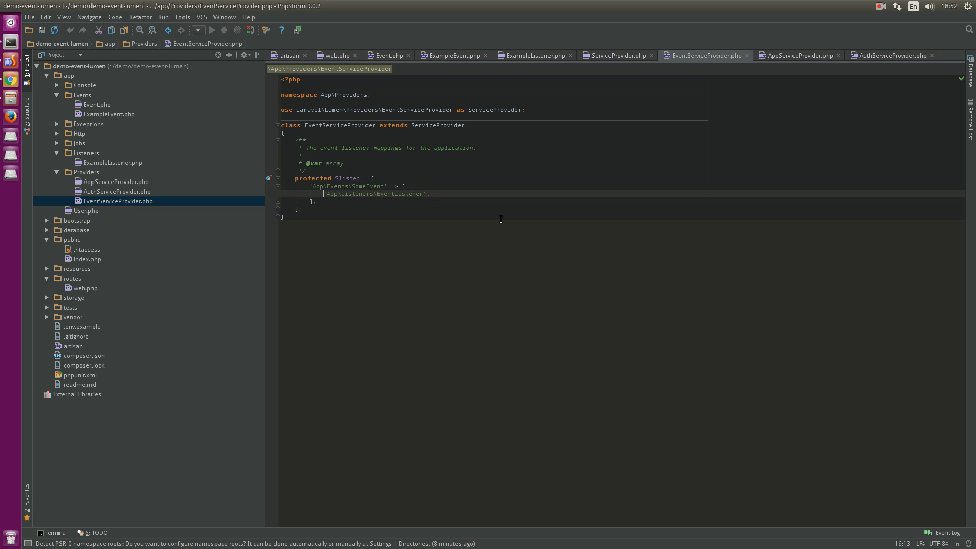
type("'App\\Listeners\\EventListener',")
left_click(358, 185)
type("Exampl")
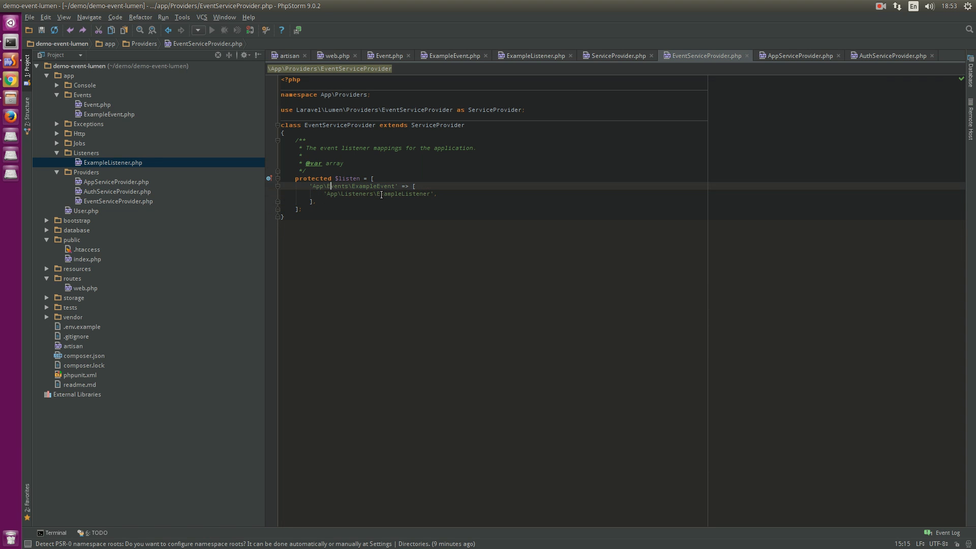
double_click(402, 194)
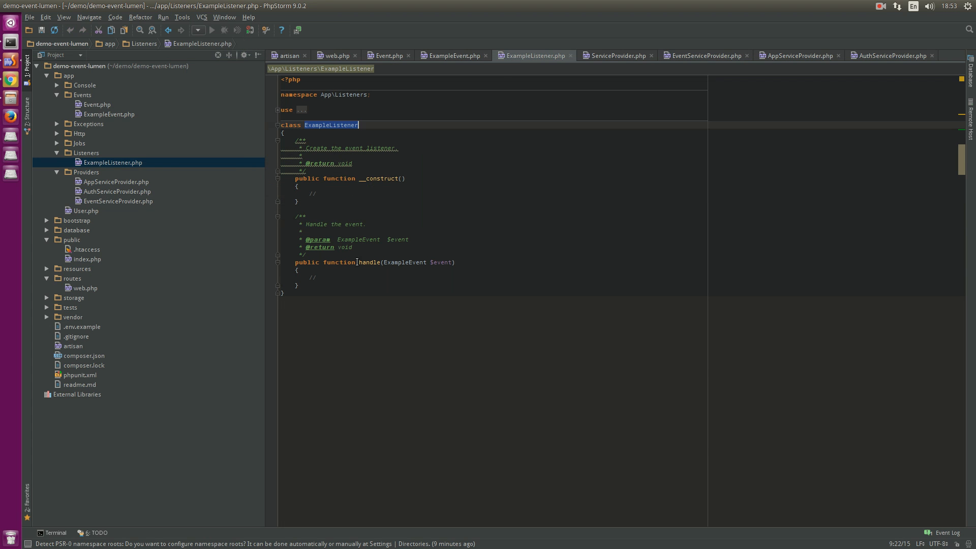
left_click(705, 56)
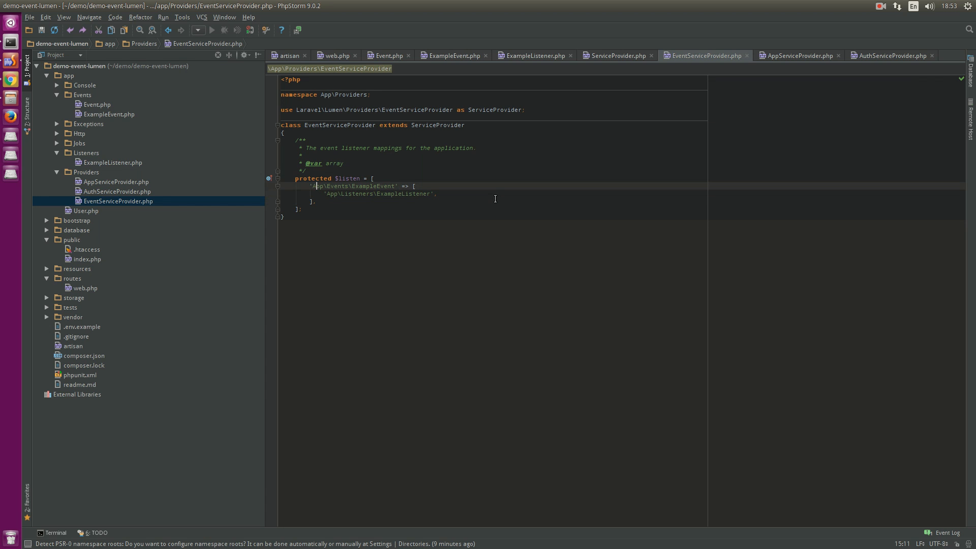
double_click(354, 186)
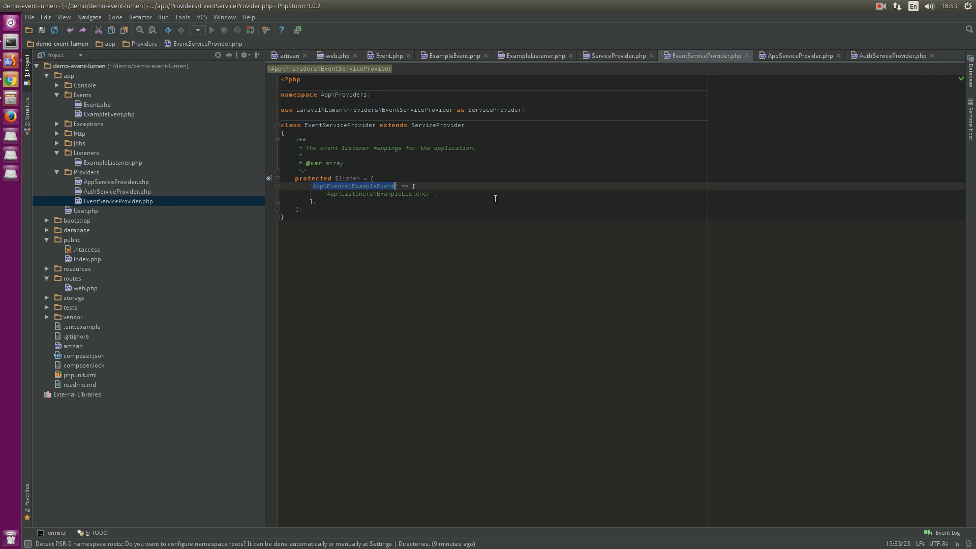
left_click(85, 211)
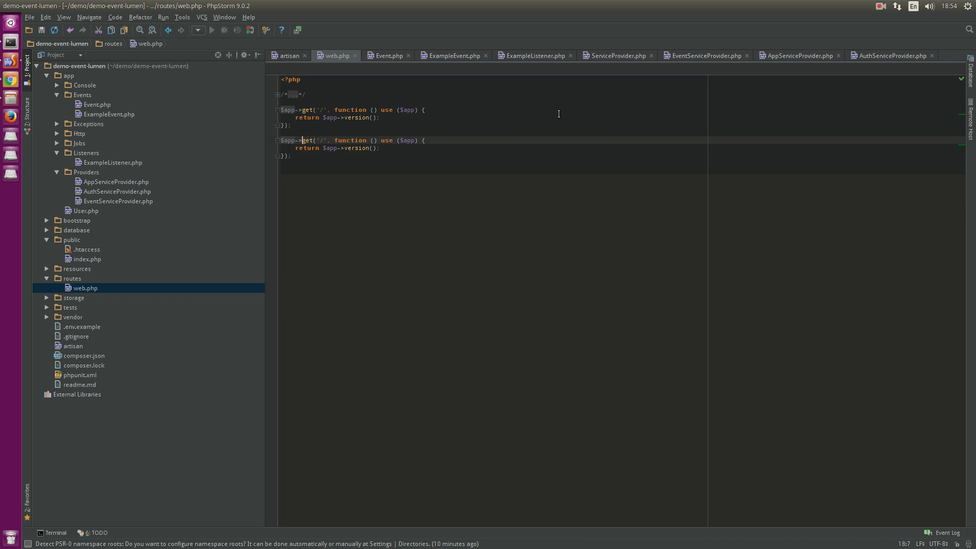
Rename the route to /demo-events dispatching a new App event, and echo 'hi' in ExampleListener::handle.
type("demo")
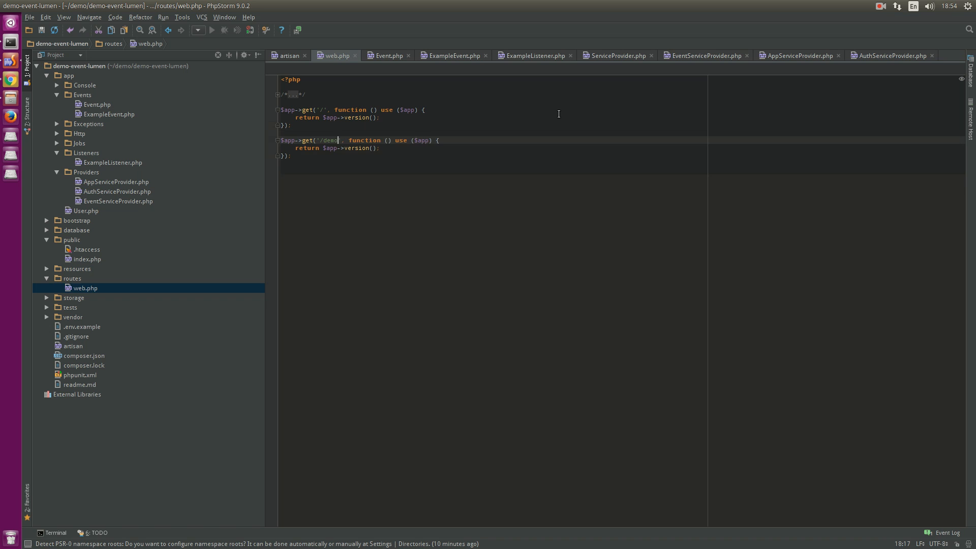
type("-events")
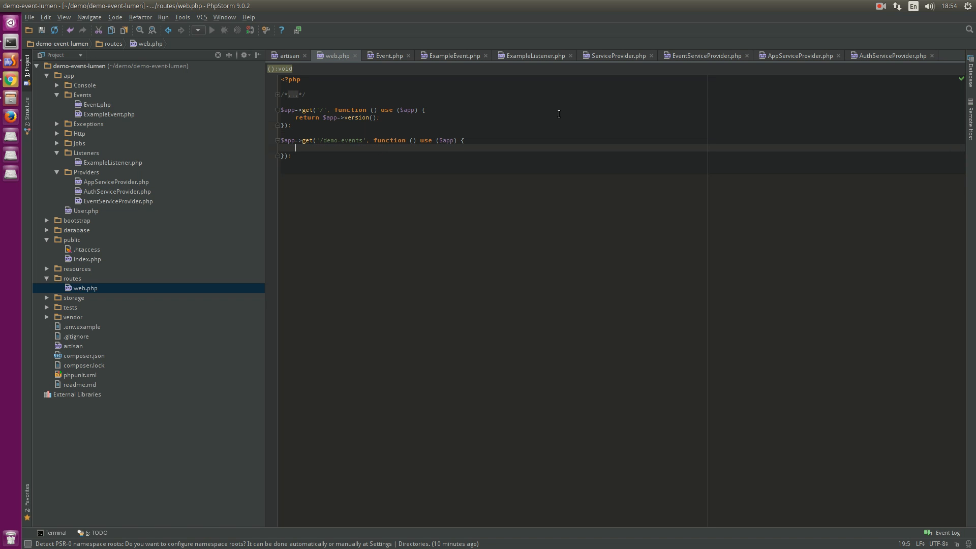
type("Event::dispatch(")
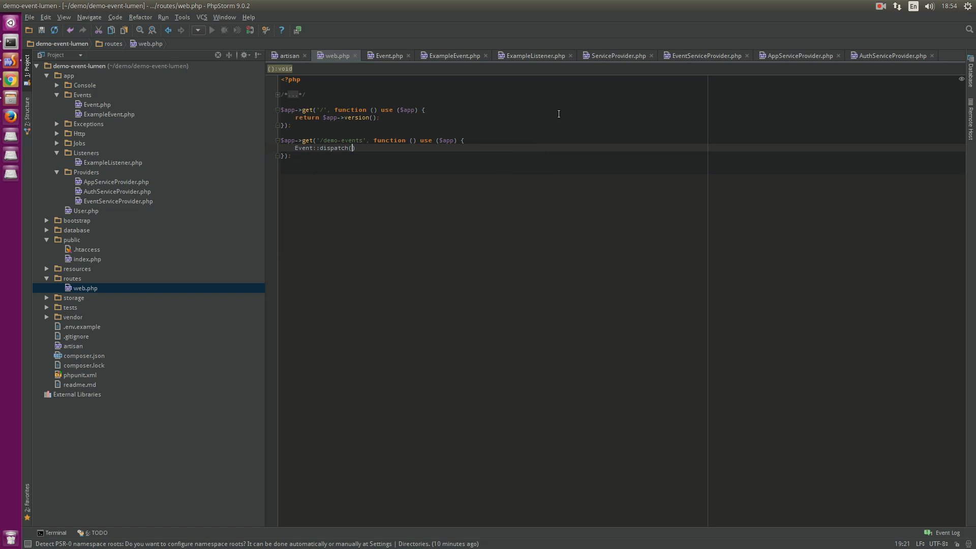
type("new")
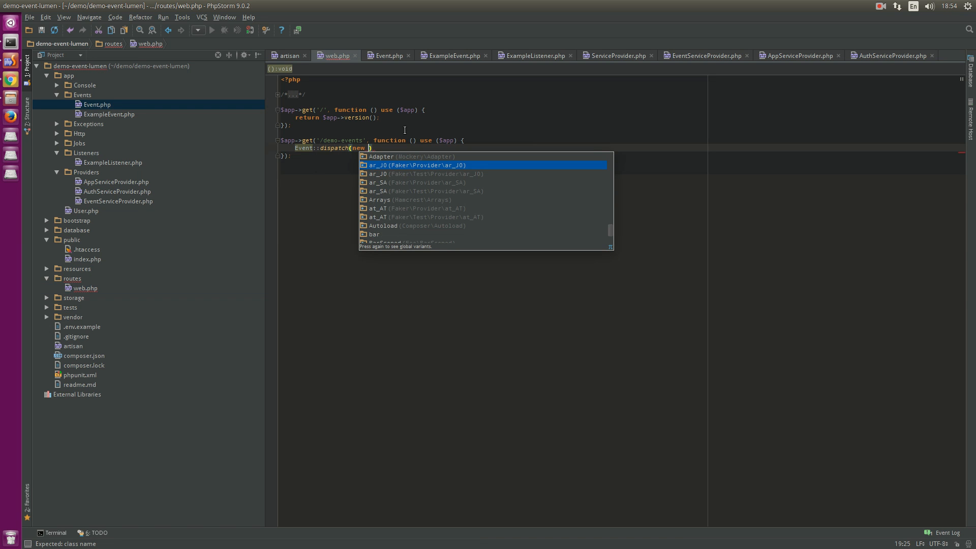
type("App")
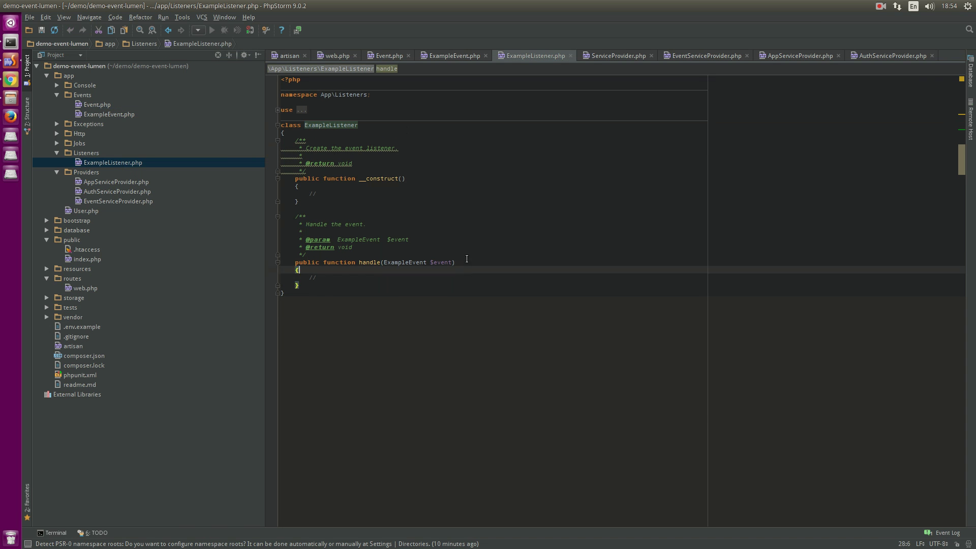
type("echo 'h")
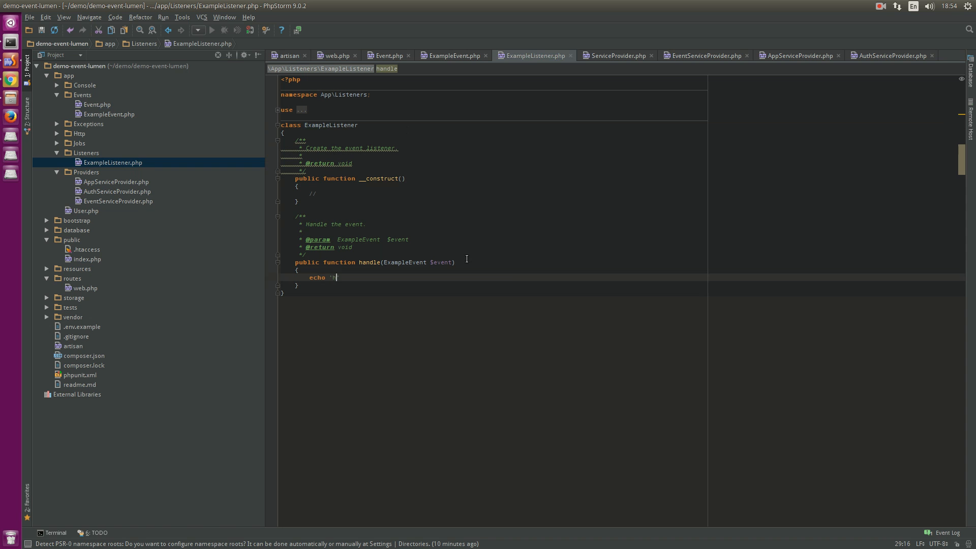
type("'i'; di")
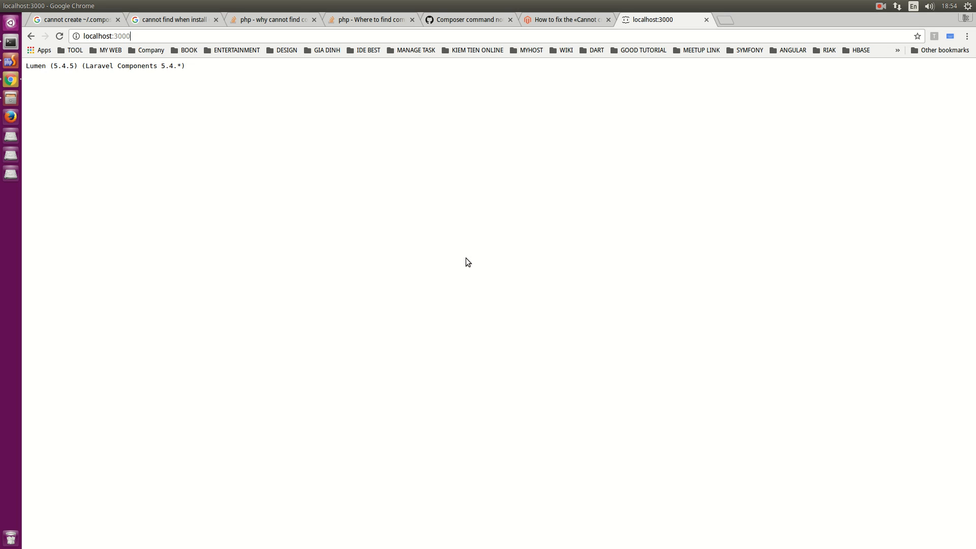
Load localhost:3000/demo-events in Chrome to try the new route.
type("/demo-")
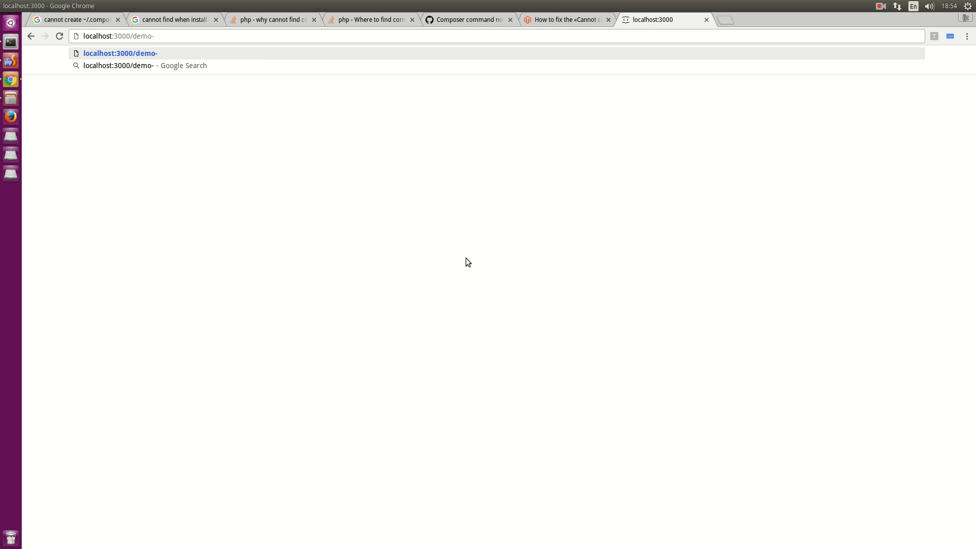
type("e")
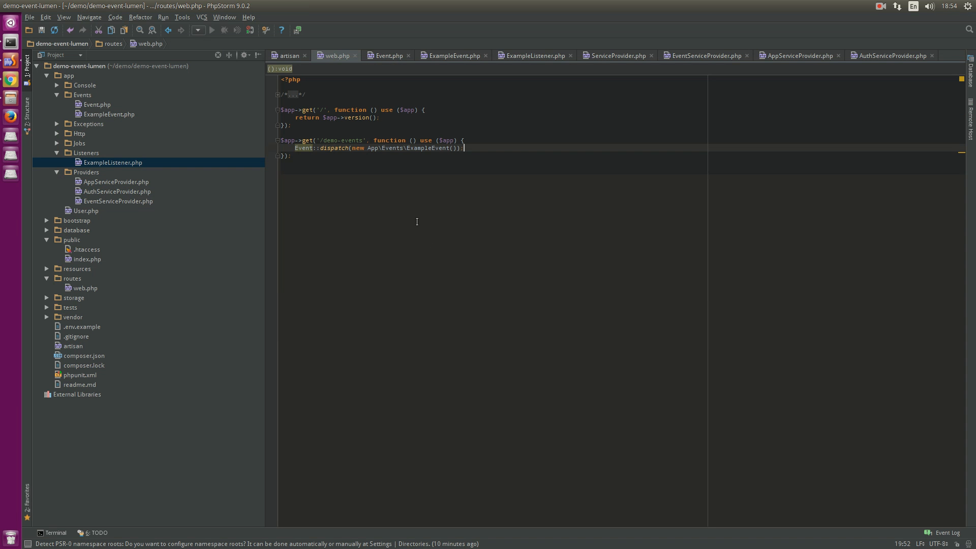
Browse the project tree and select .env.example to copy it.
double_click(350, 140)
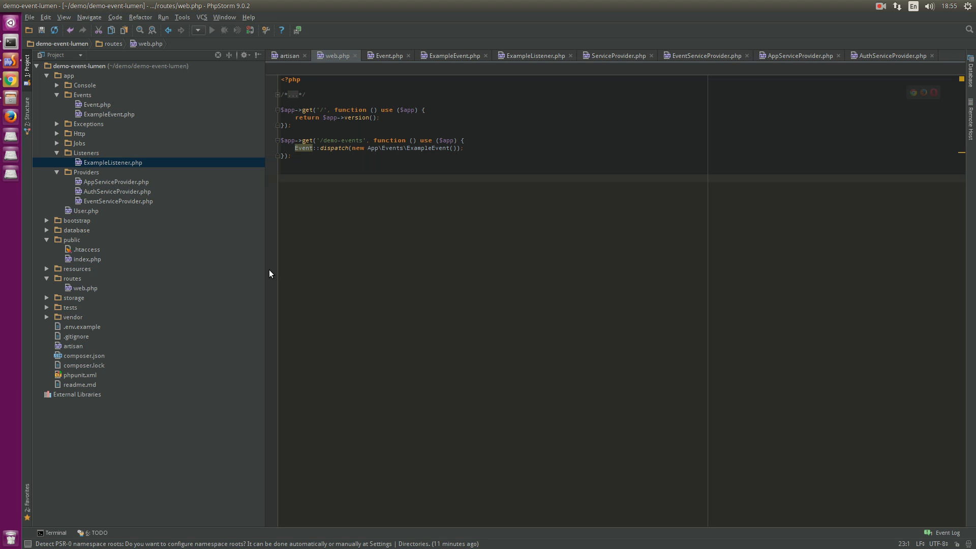
left_click(70, 307)
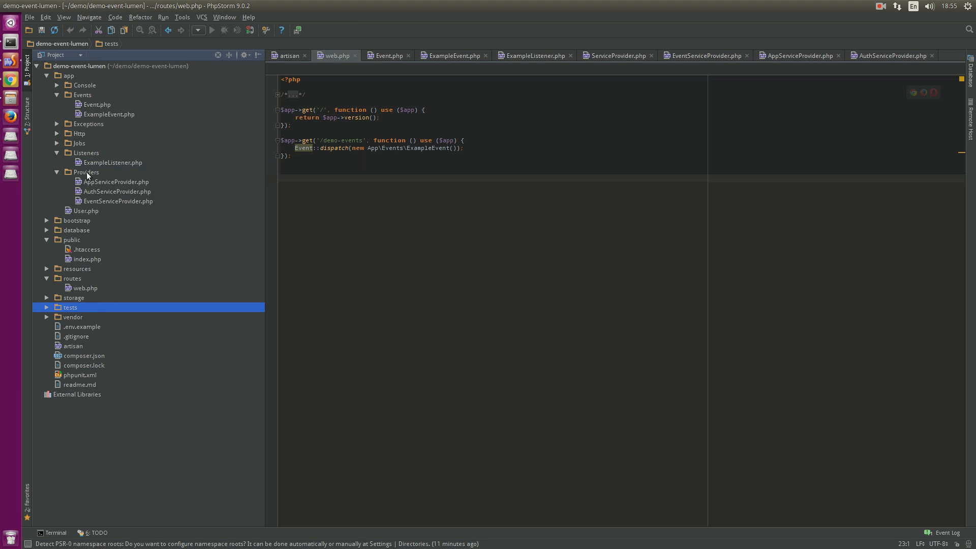
left_click(87, 249)
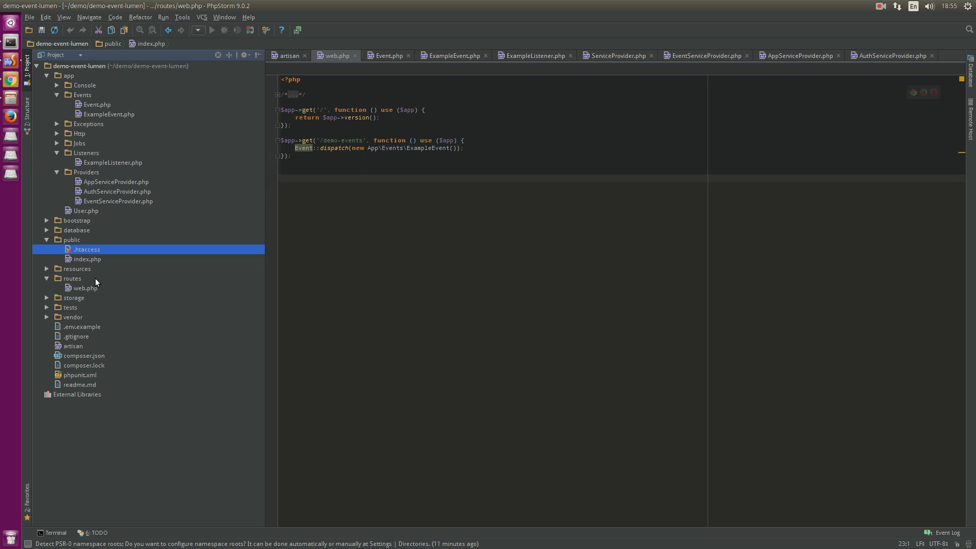
left_click(72, 240)
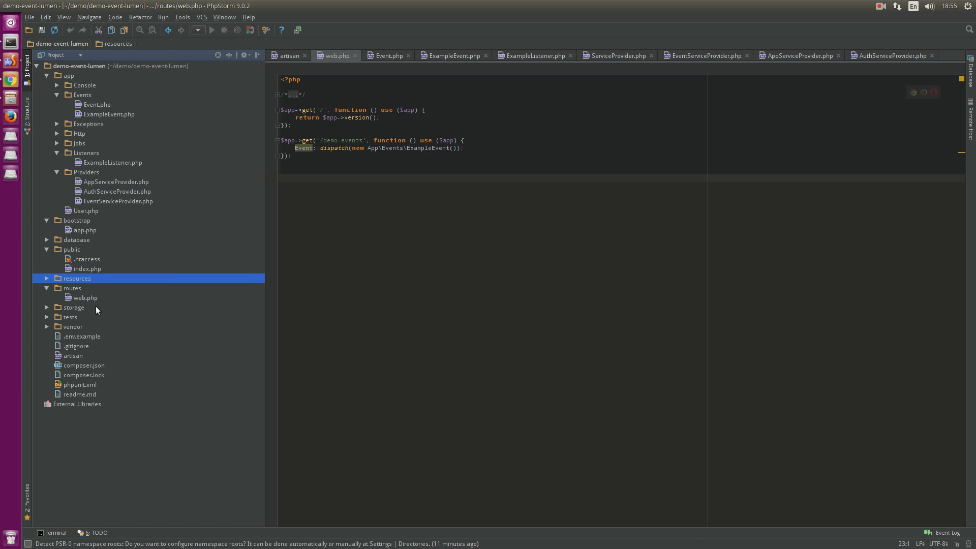
left_click(74, 307)
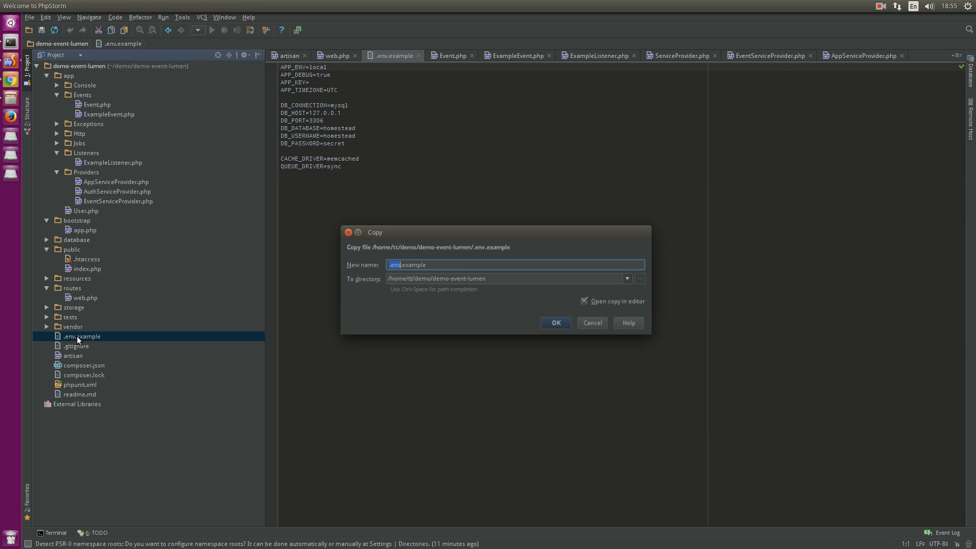
Save the .env.example copy under the name .env.
type(".env")
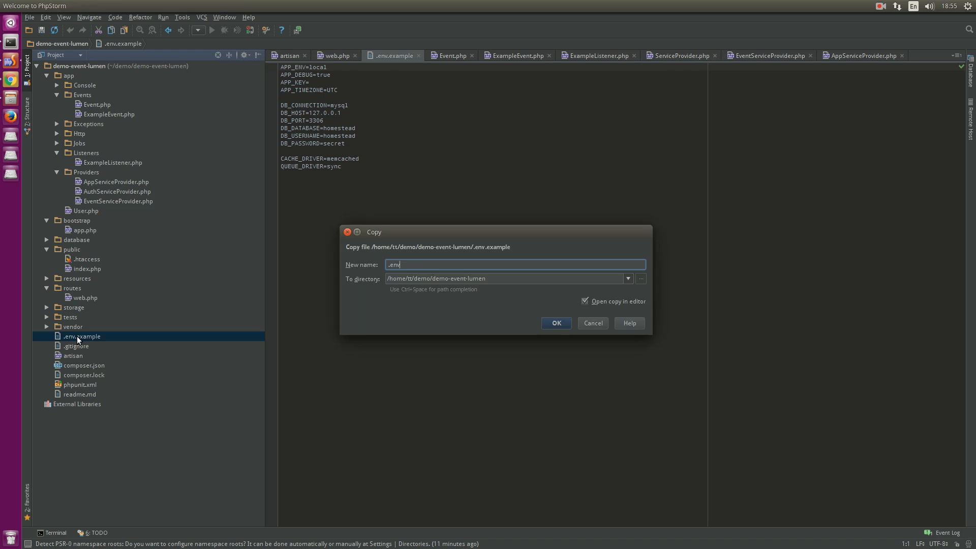
left_click(556, 323)
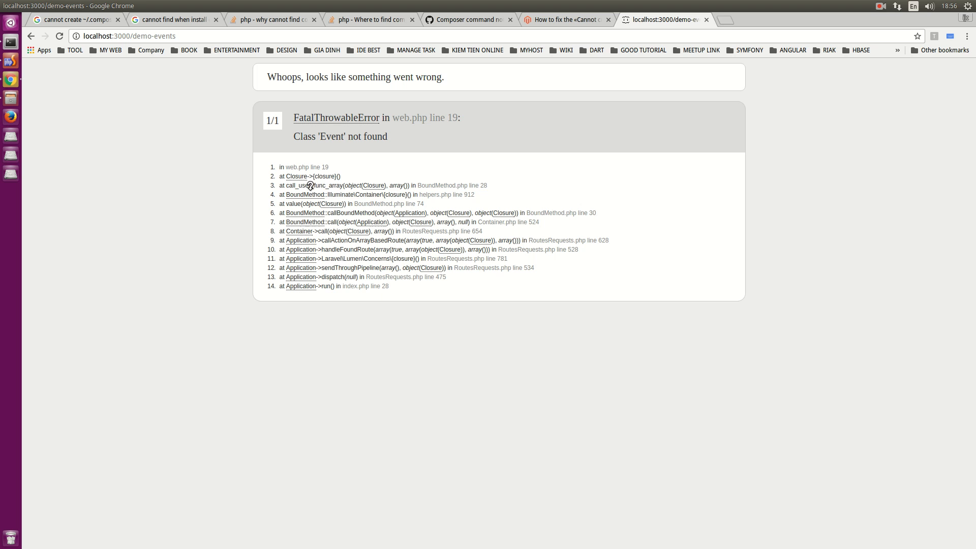
mouse_move(397, 212)
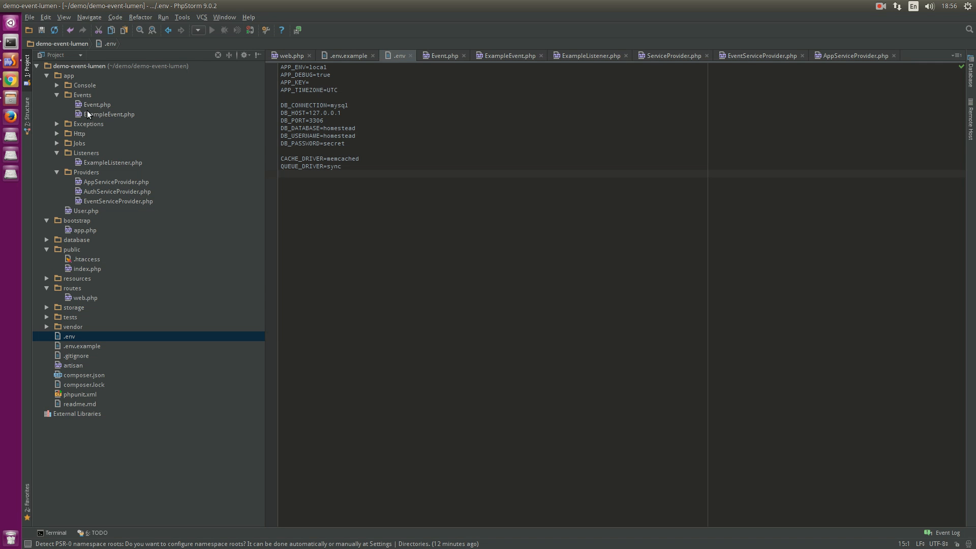
Review ExampleListener.php and EventServiceProvider.php, then return to routes/web.php and its Event warning.
left_click(592, 55)
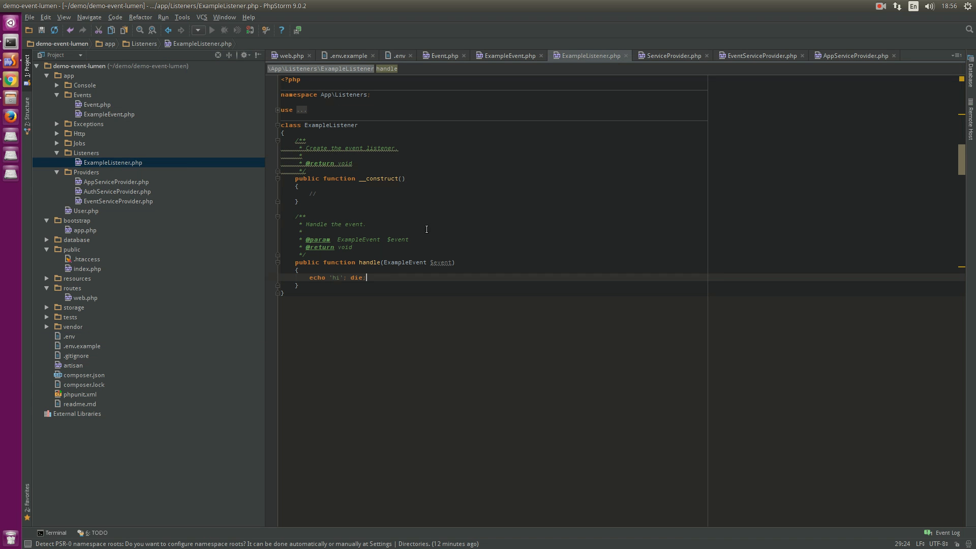
left_click(117, 201)
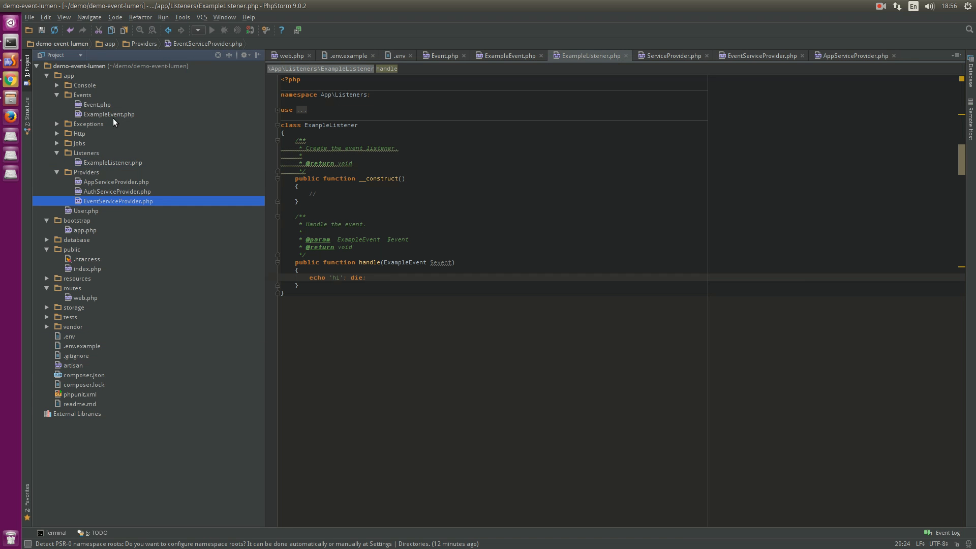
left_click(112, 162)
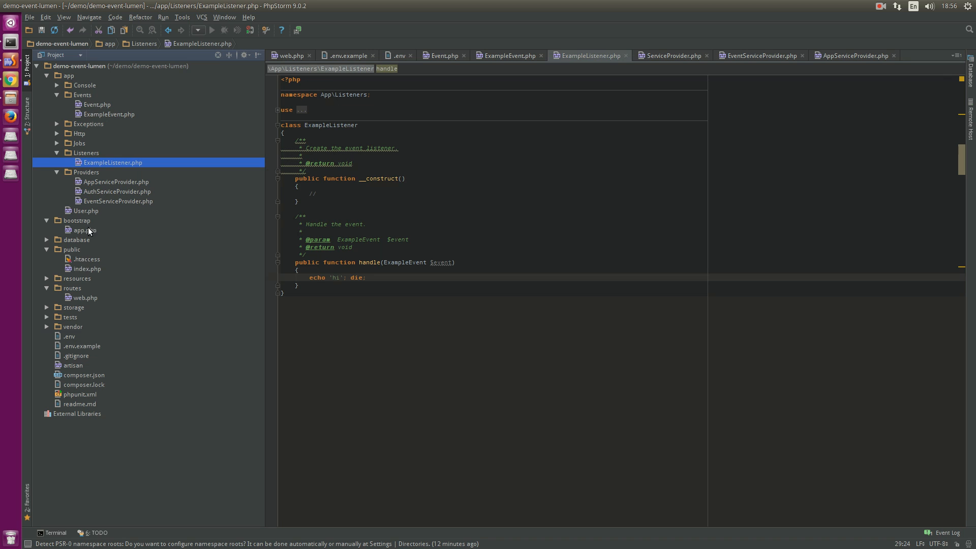
left_click(86, 298)
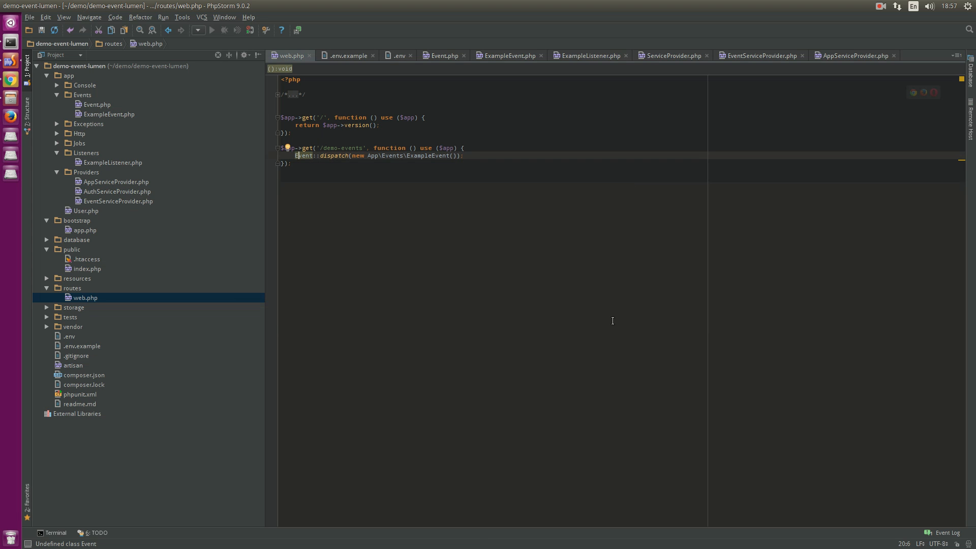
Uncomment $app->withFacades() in bootstrap/app.php, then view app/Events/Event.php.
left_click(88, 123)
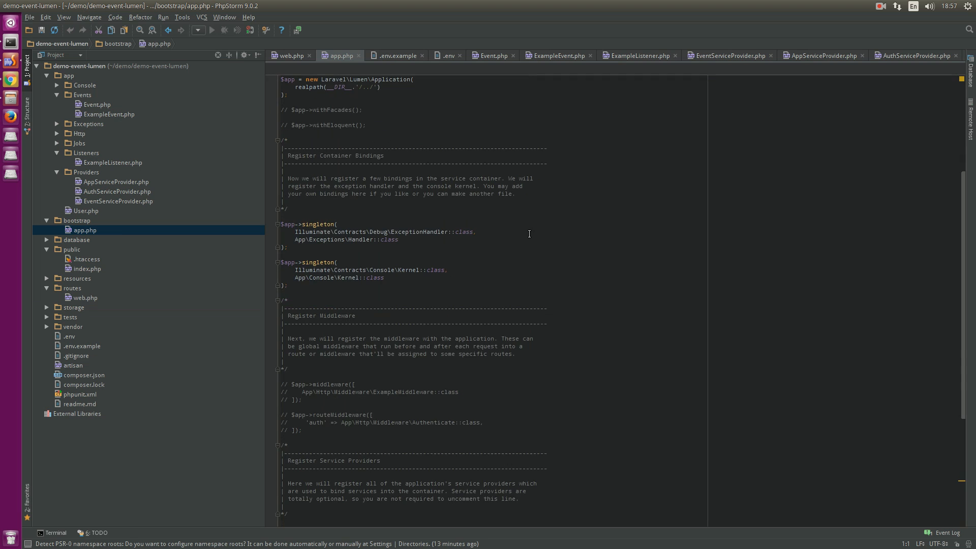
scroll("down", 3)
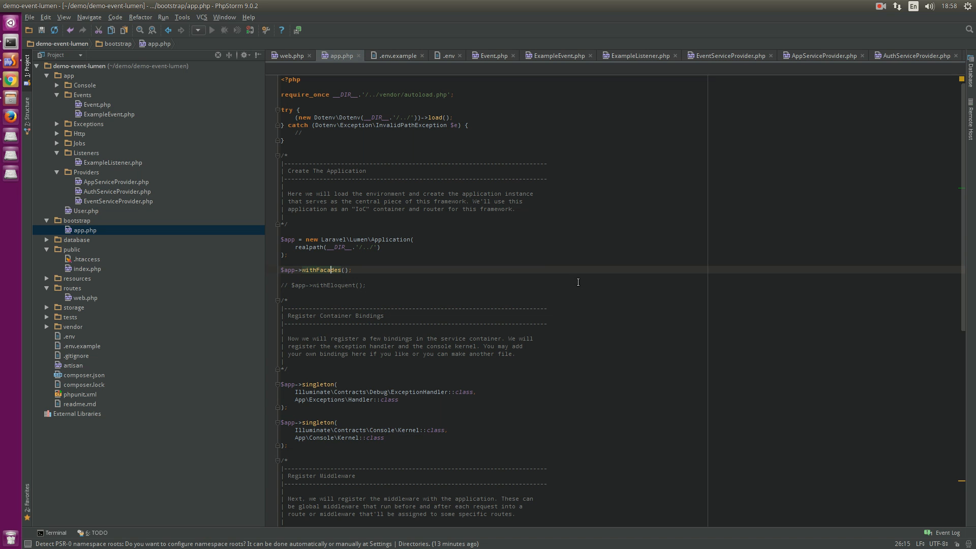
left_click(97, 104)
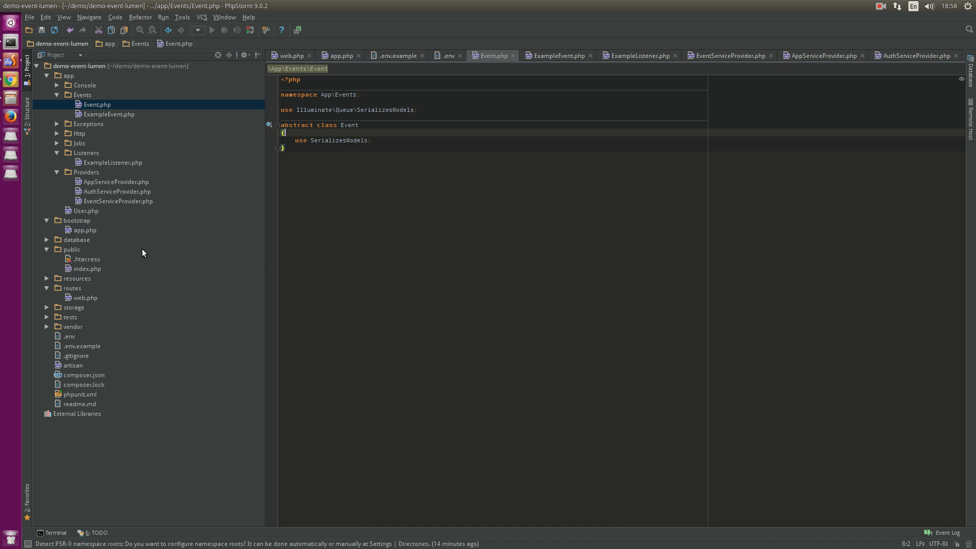
Copy ExampleListener.php as ExampleListenerA.php and register it in EventServiceProvider's $listen array.
left_click(85, 297)
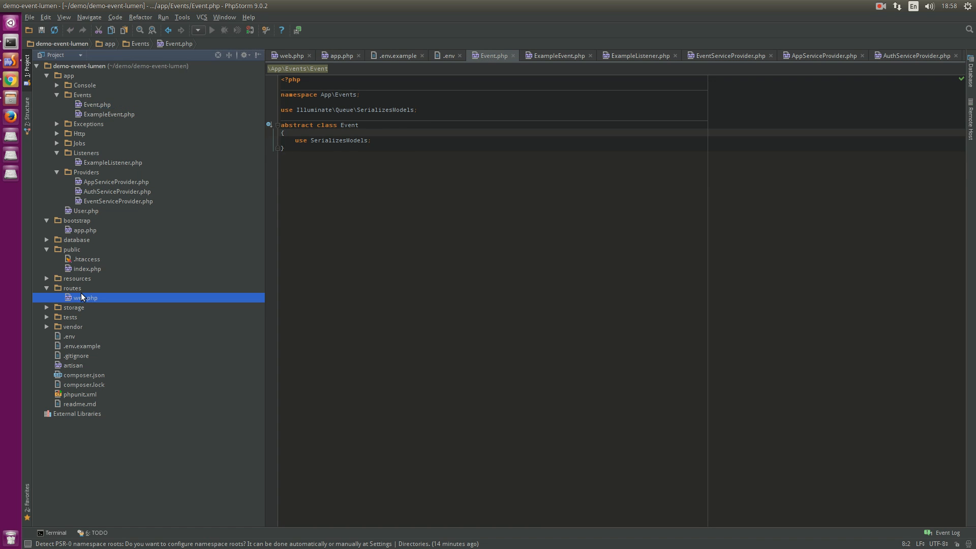
double_click(85, 298)
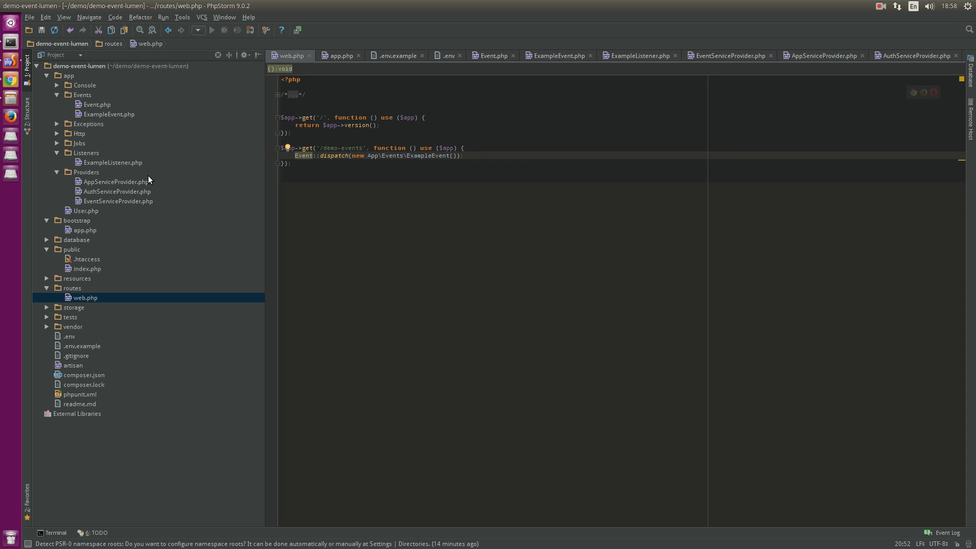
left_click(112, 162)
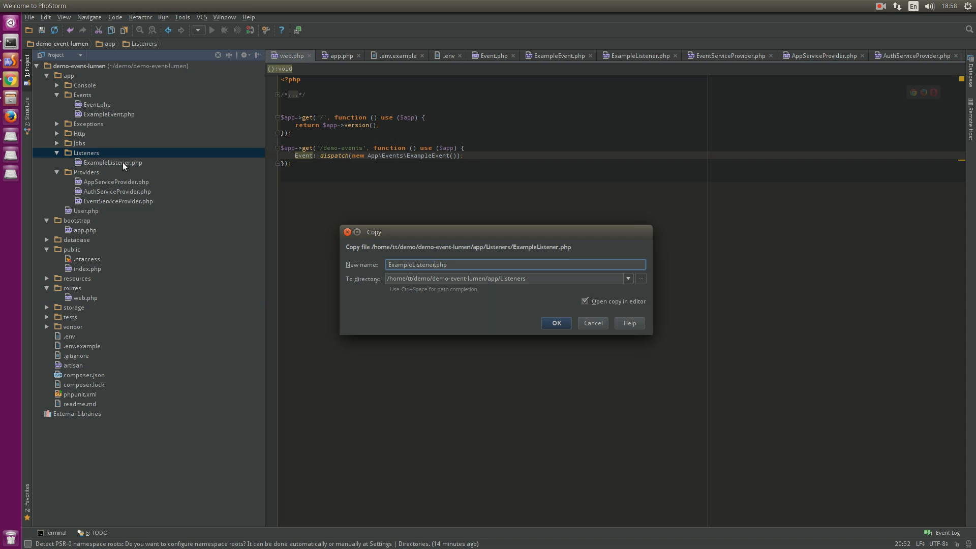
left_click(557, 323)
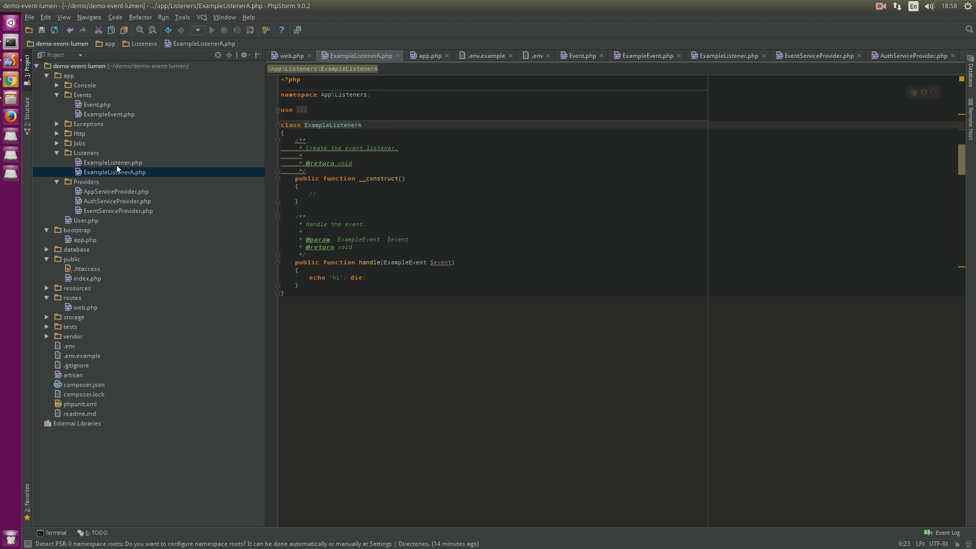
left_click(117, 210)
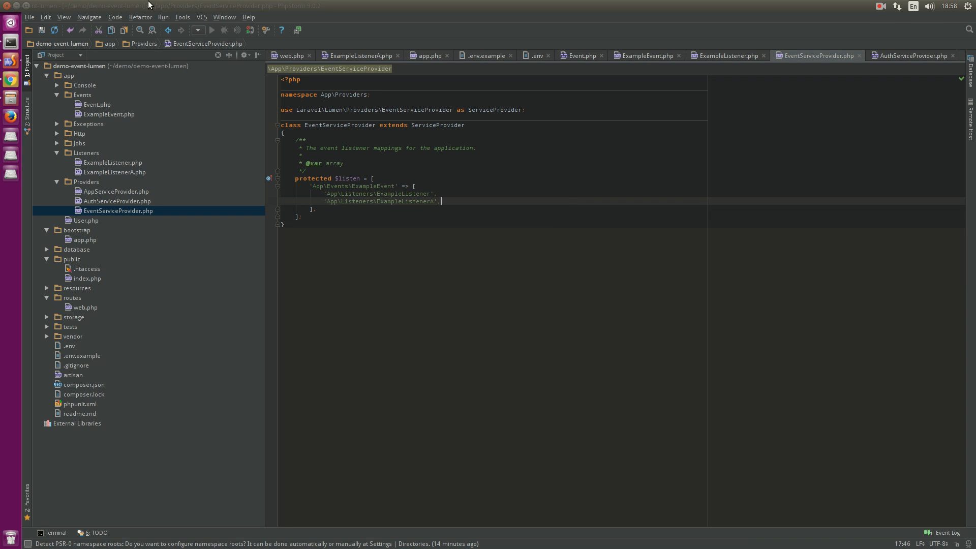
Make ExampleListener's handle just echo '0' without die, then select ExampleEvent in EventServiceProvider.
left_click(112, 163)
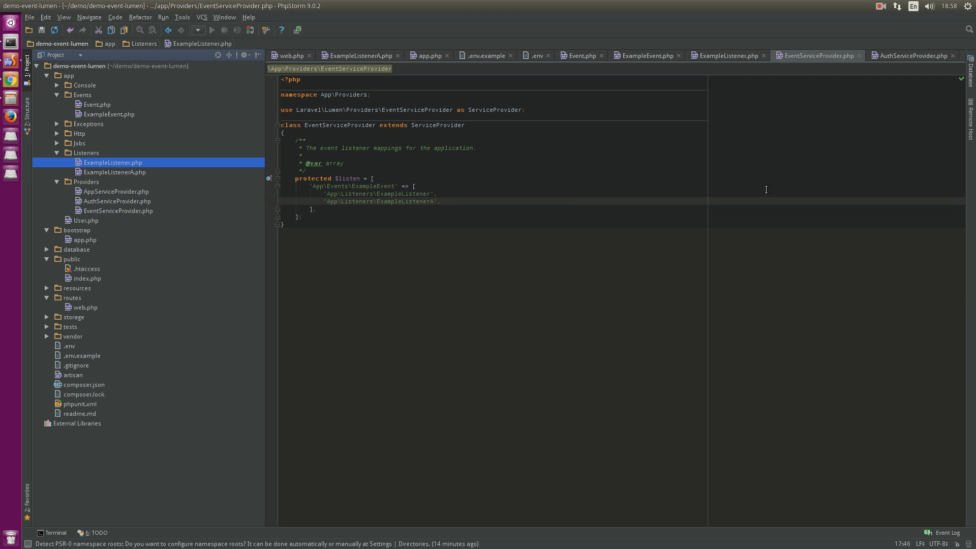
left_click(97, 104)
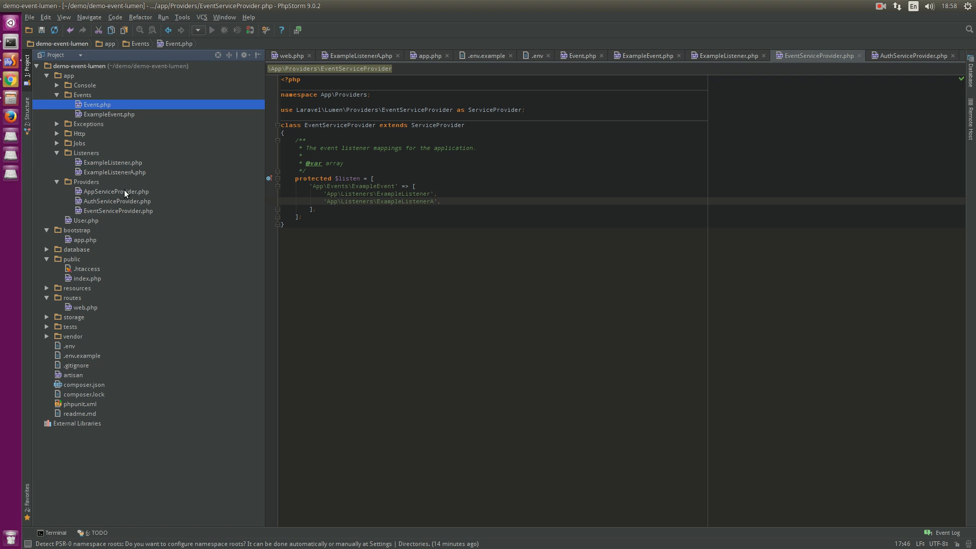
mouse_move(105, 167)
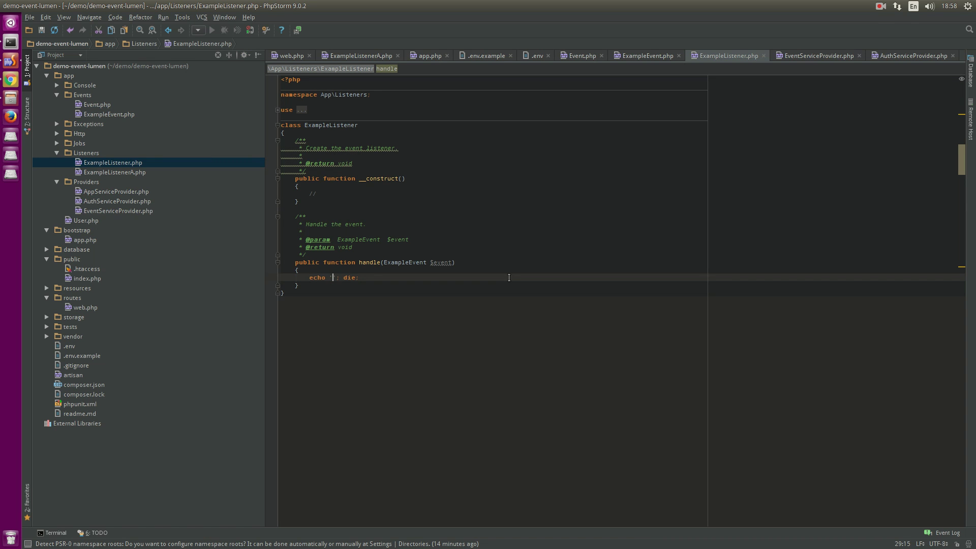
type("a")
type("'0'")
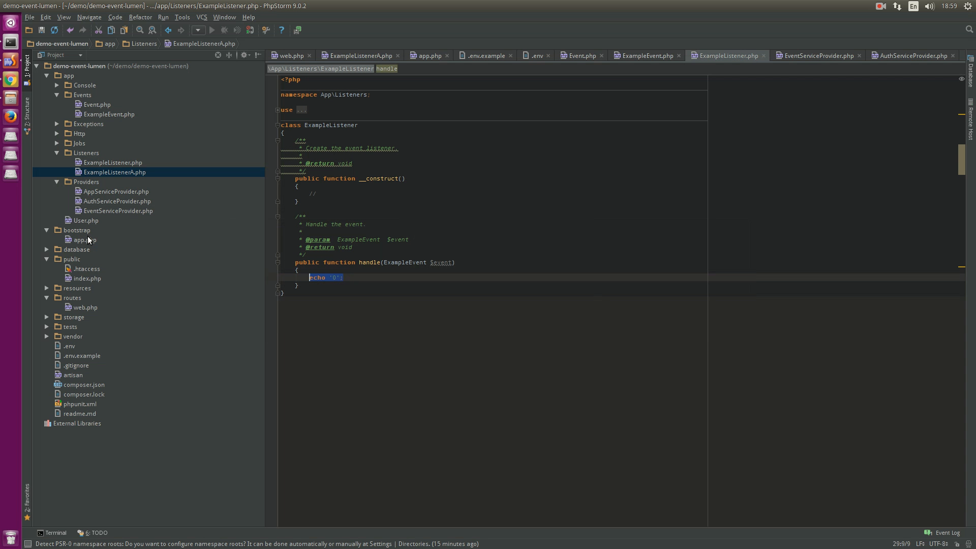
mouse_move(104, 201)
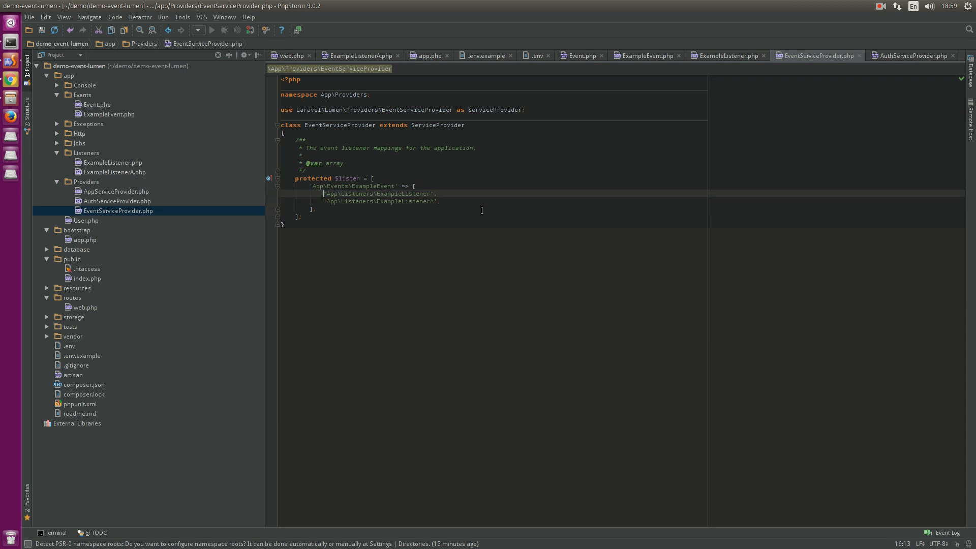
double_click(378, 194)
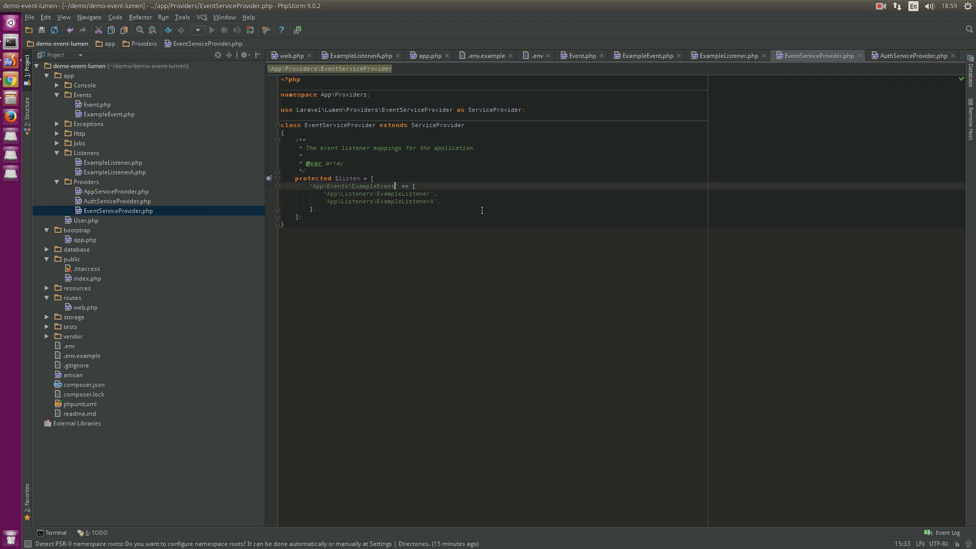
double_click(354, 185)
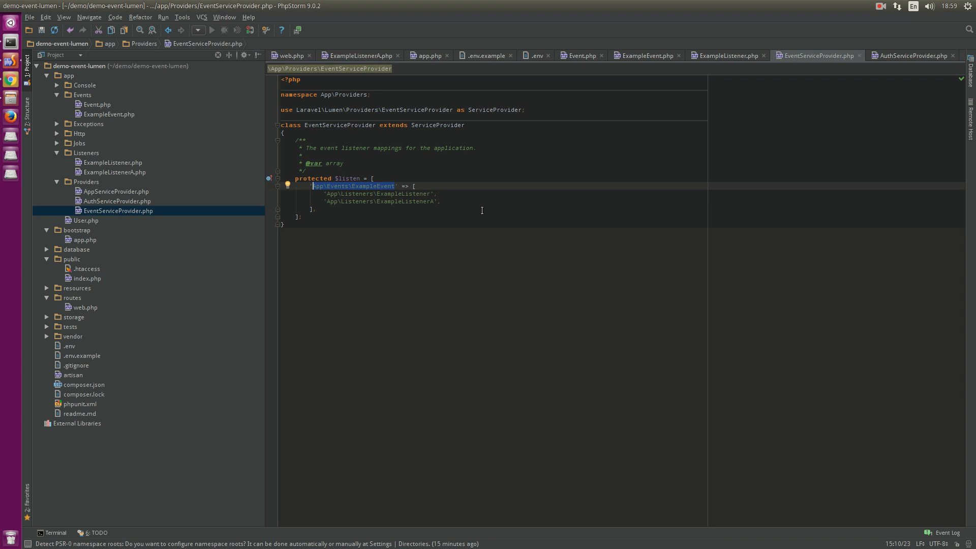